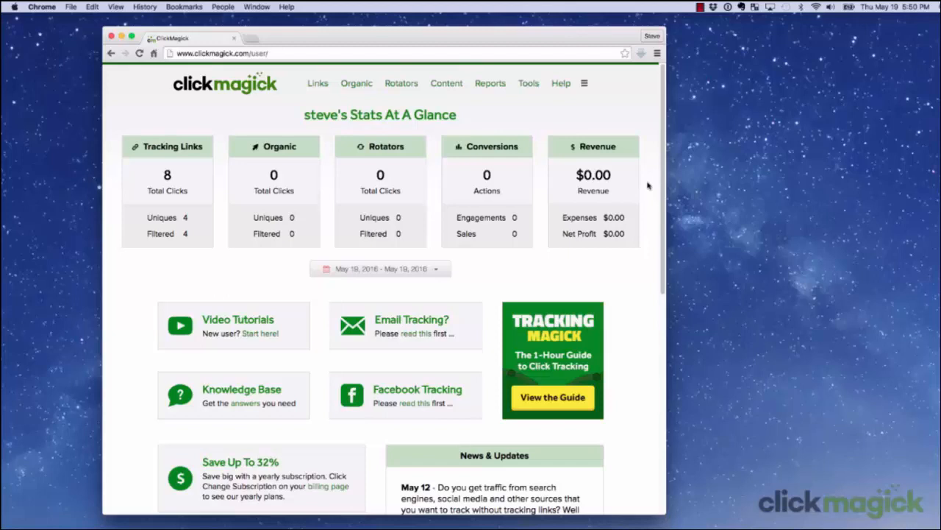
mouse_move(609, 163)
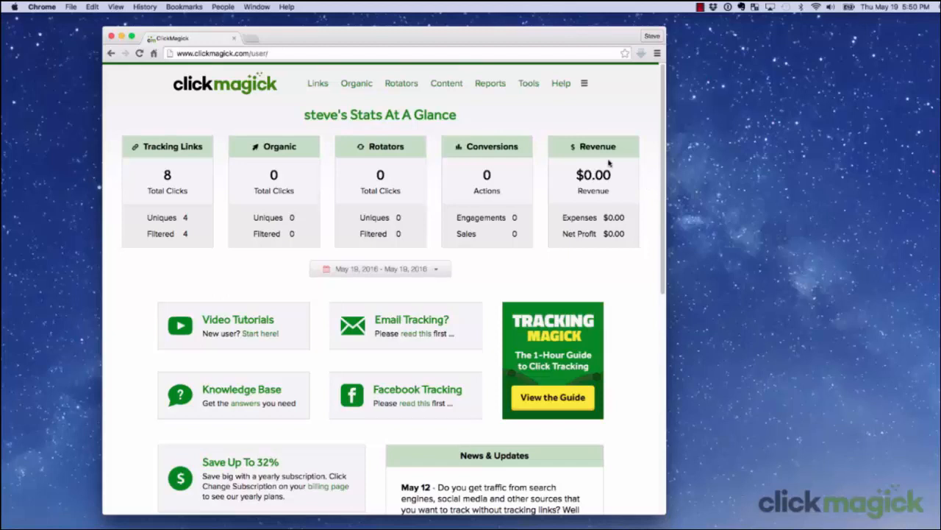
- Go to Tools > Countdown Timers to see the existing Webinar timer
click(446, 83)
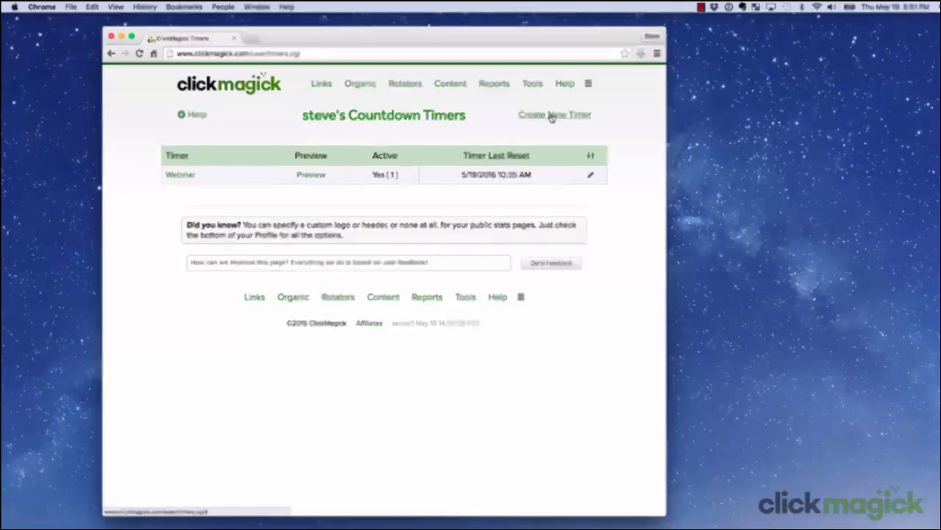
- Create a new countdown timer and name it 'Midnight Timer'
click(554, 115)
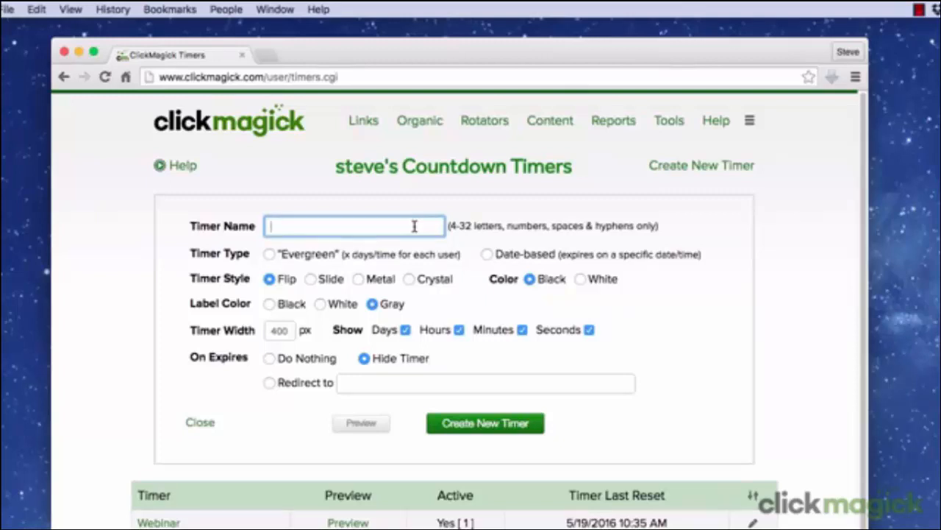
text(Midnight Timer)
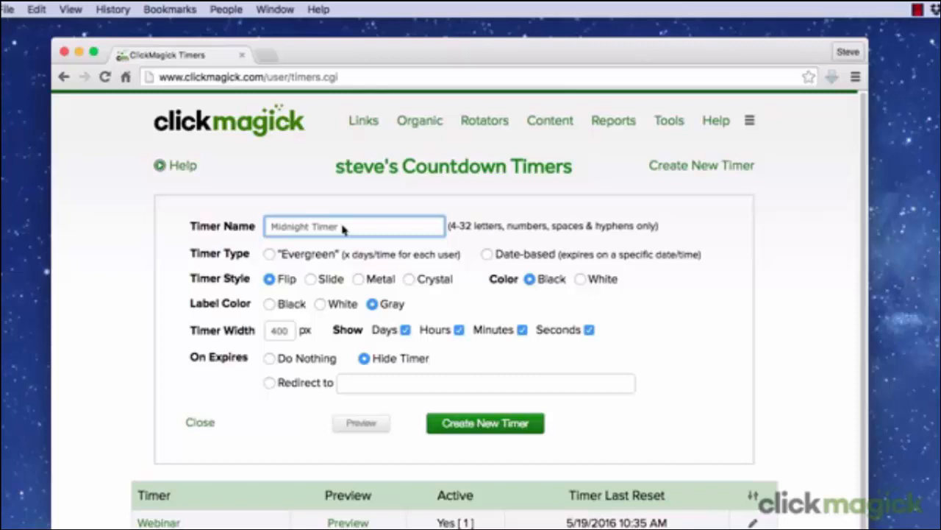
mouse_move(414, 266)
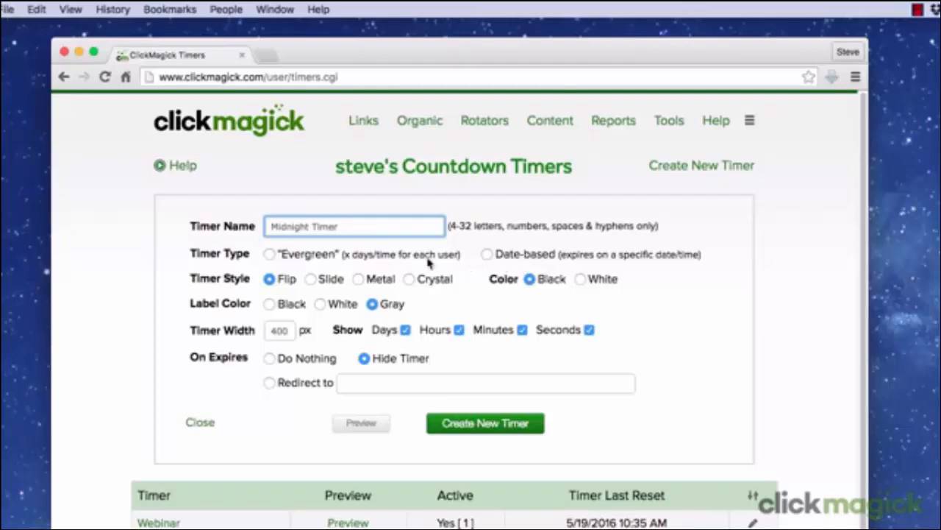
- Set the Midnight Timer's Timer Type to Evergreen
click(270, 254)
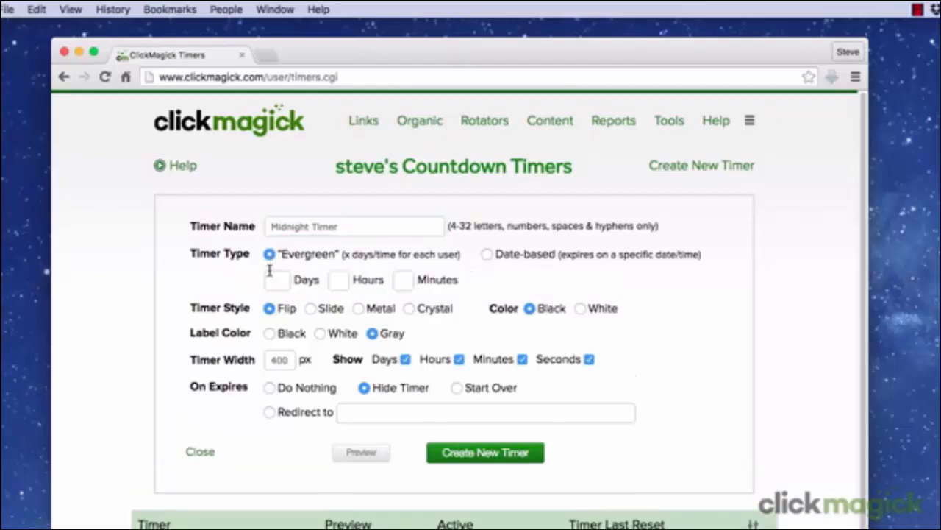
mouse_move(398, 280)
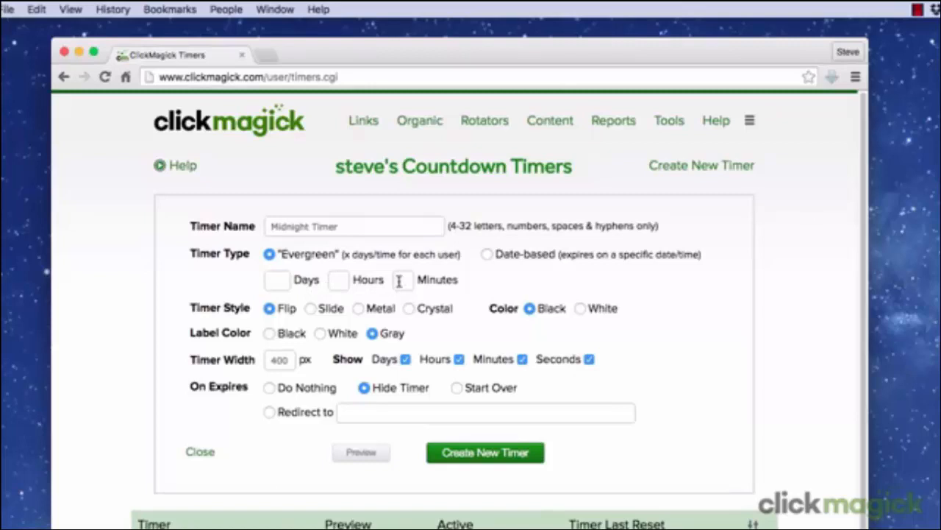
mouse_move(461, 285)
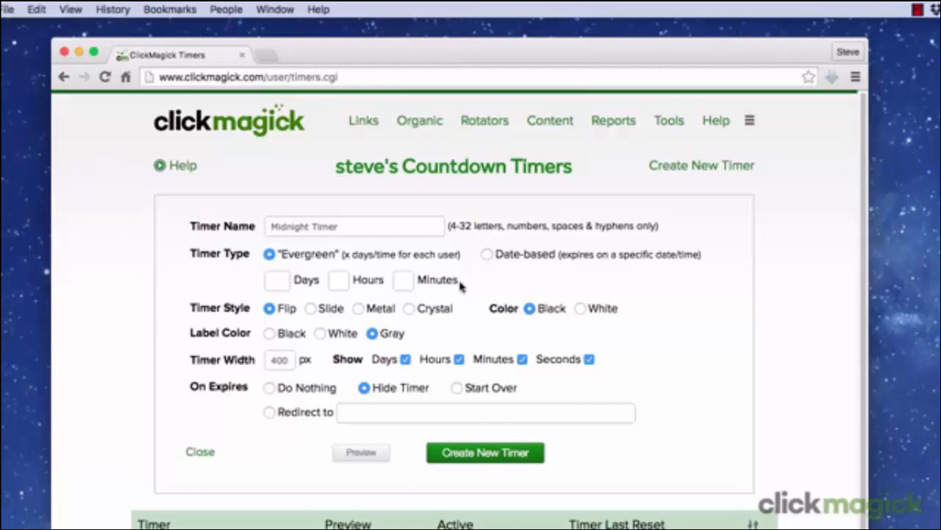
- Switch the timer type to Date-based and open the Expires at date picker
click(487, 254)
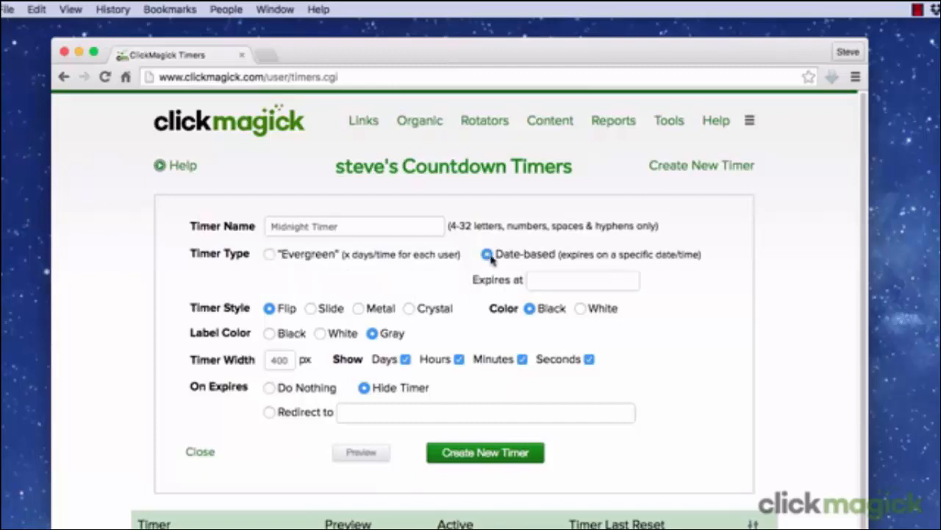
click(488, 254)
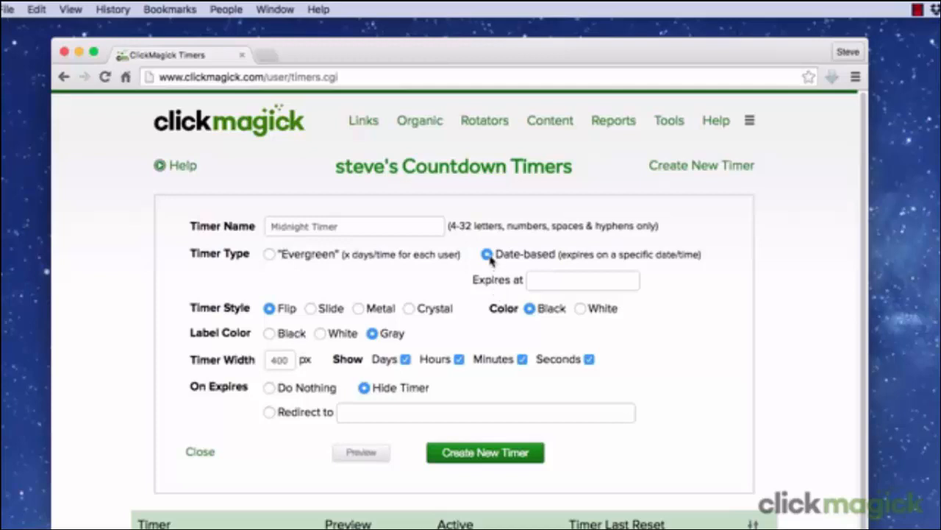
click(486, 254)
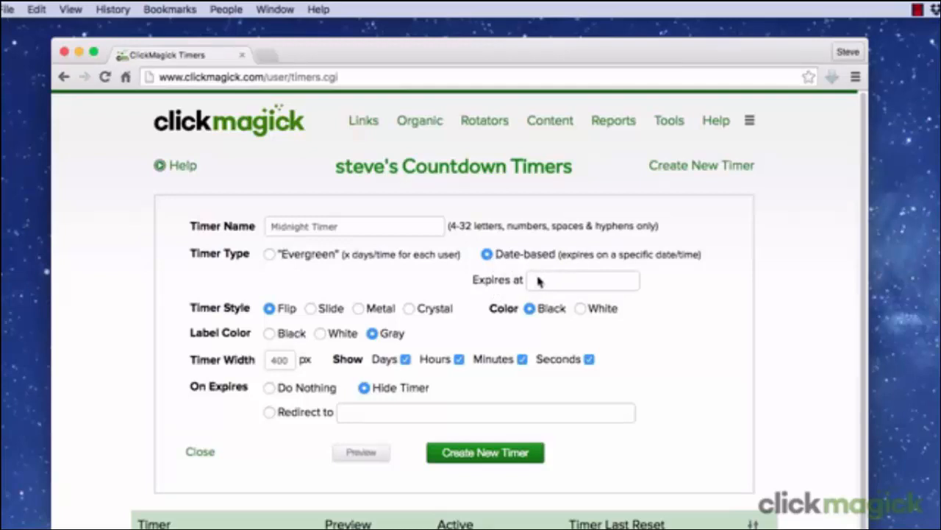
click(582, 279)
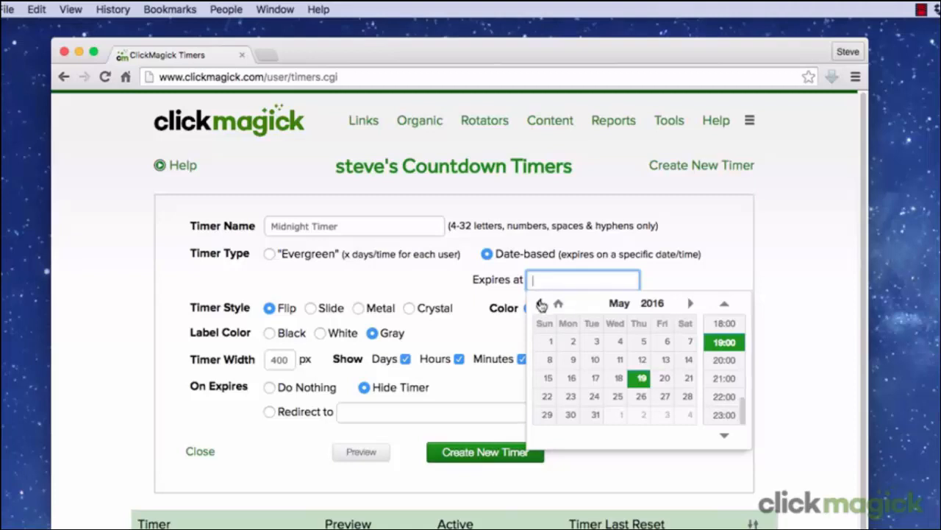
- Set the timer's expiry to 22 May 2016 at 00:00
click(547, 395)
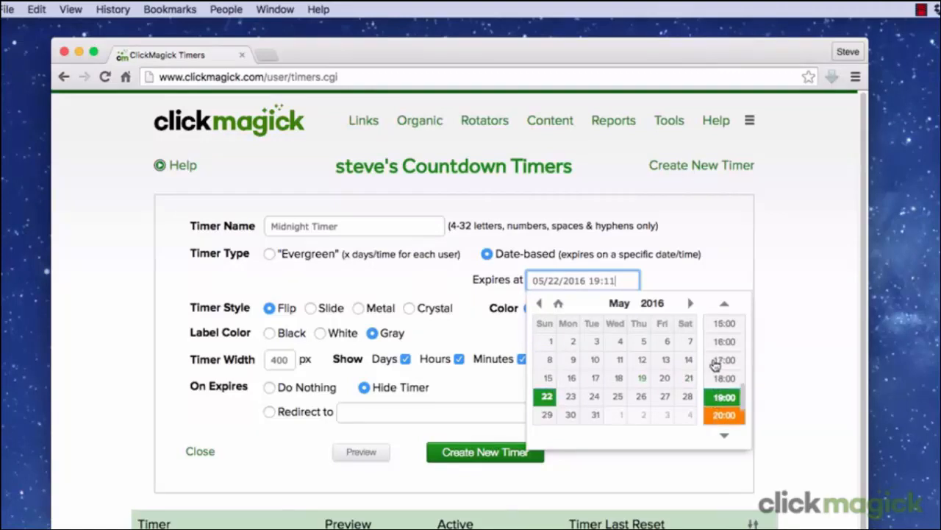
scroll(up, 3)
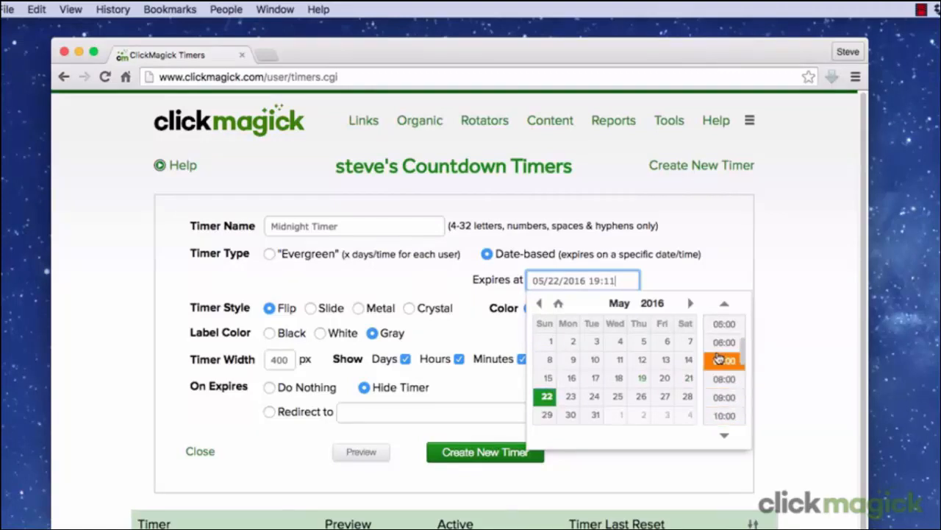
scroll(up, 3)
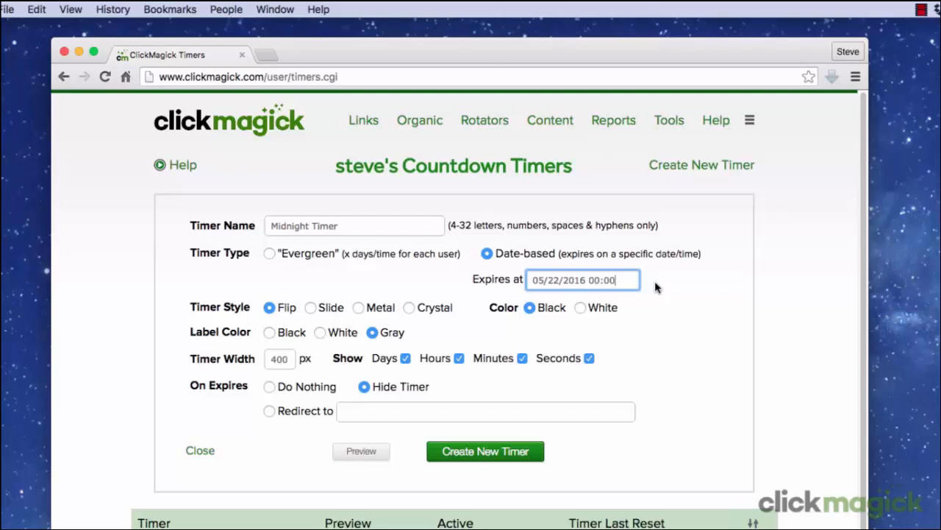
mouse_move(272, 321)
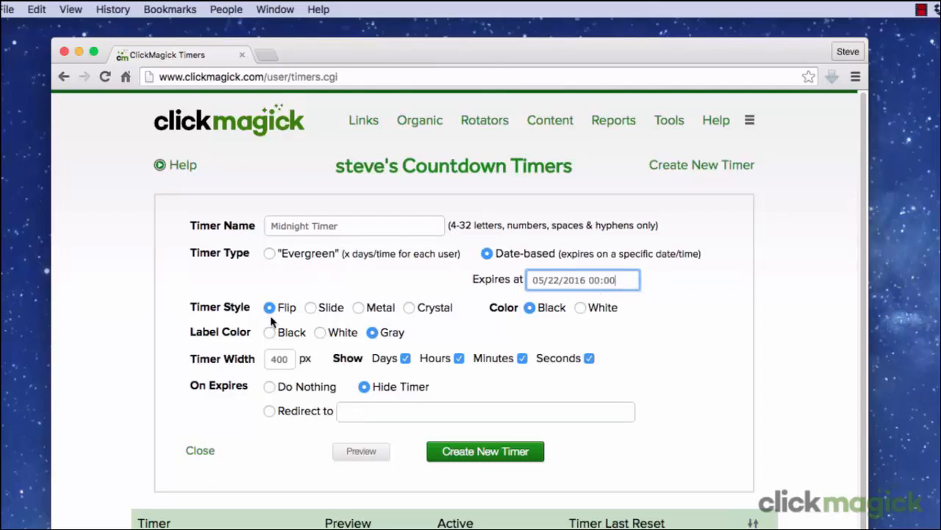
mouse_move(401, 322)
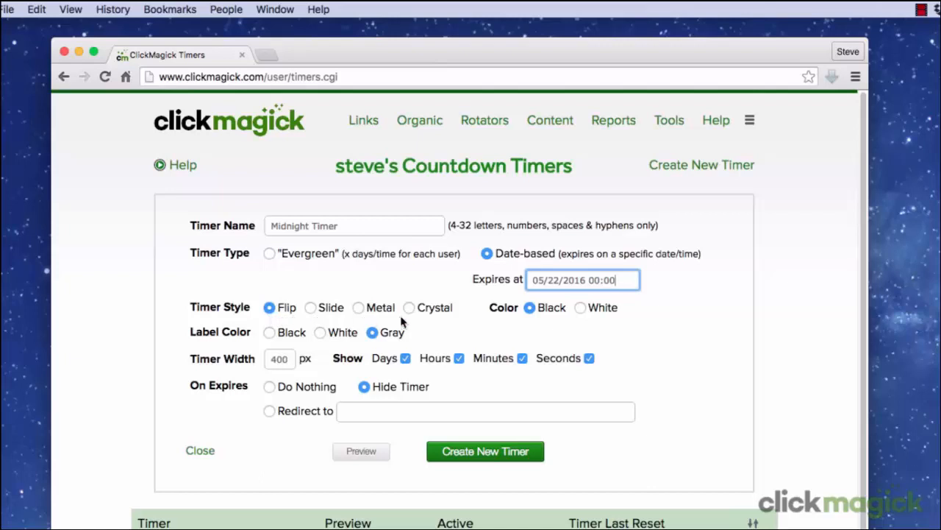
mouse_move(417, 322)
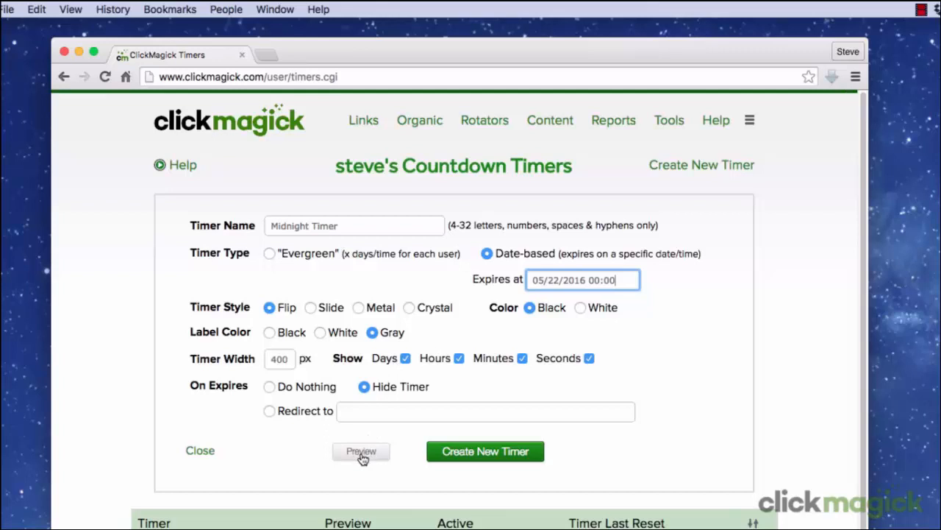
- Preview the countdown and style it Flip with white digits and white labels
click(361, 451)
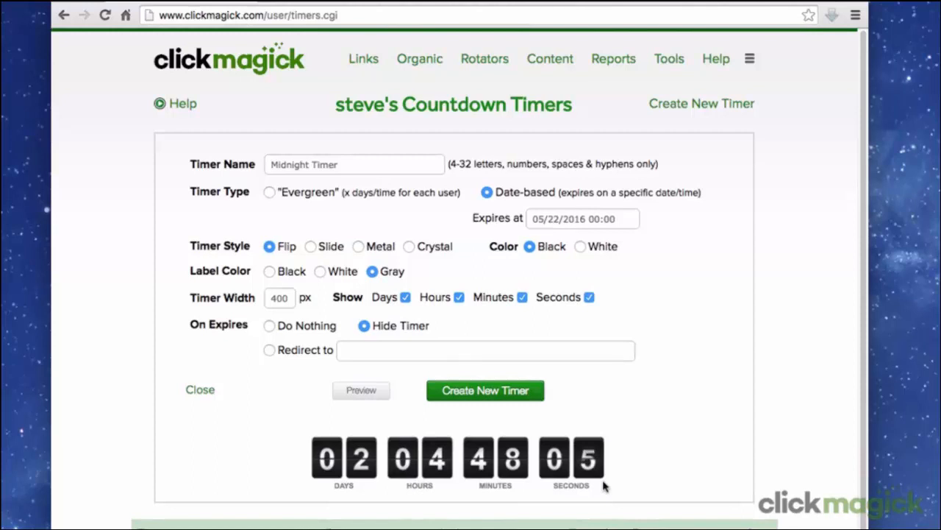
click(580, 246)
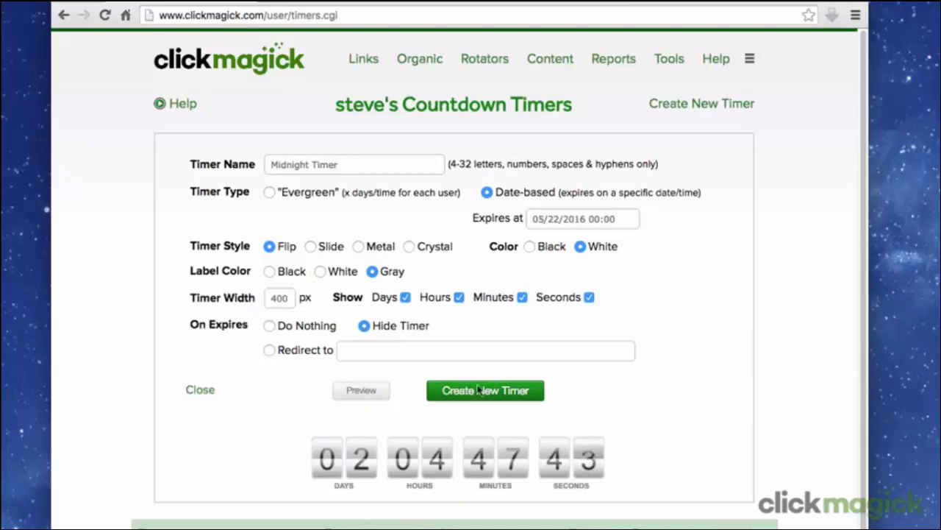
click(310, 247)
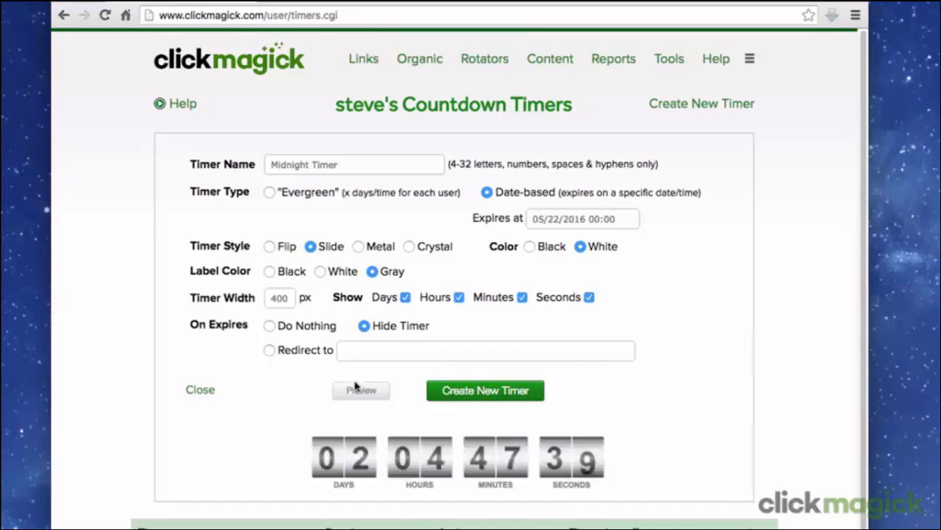
mouse_move(599, 484)
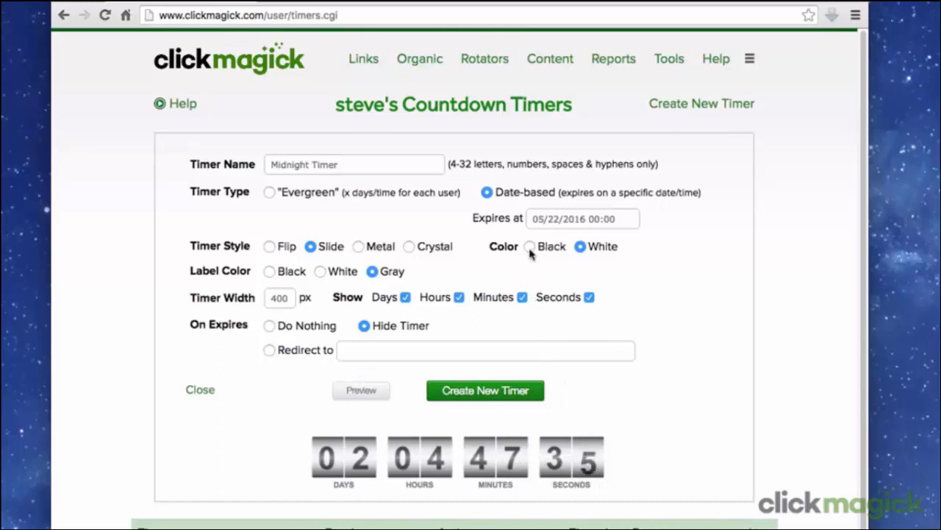
click(530, 246)
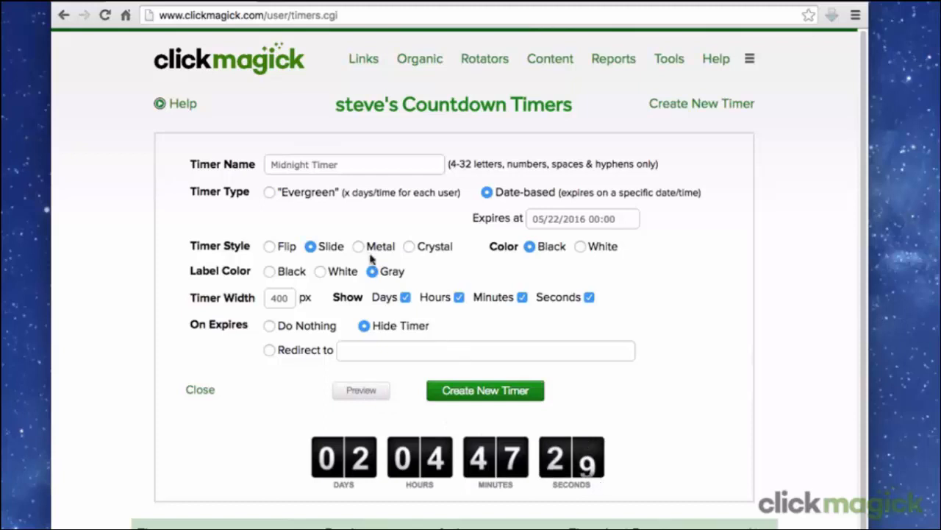
mouse_move(439, 267)
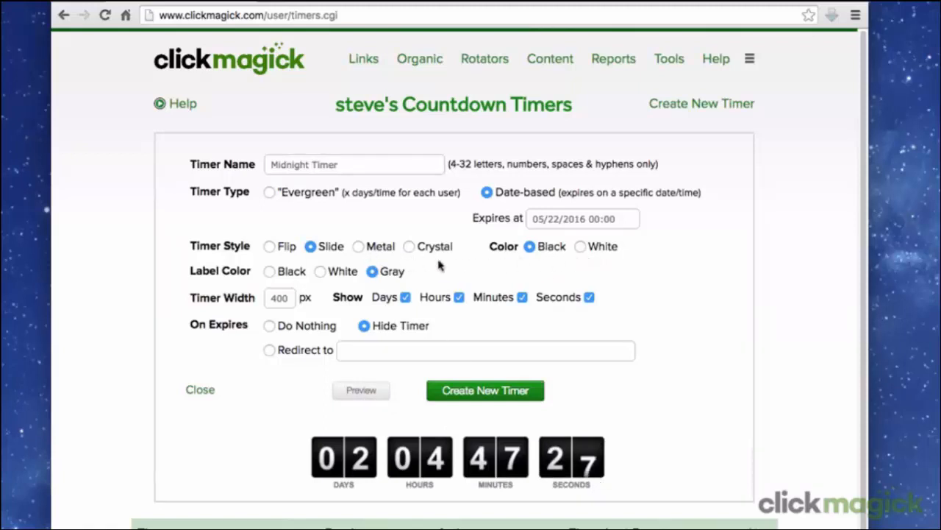
mouse_move(361, 261)
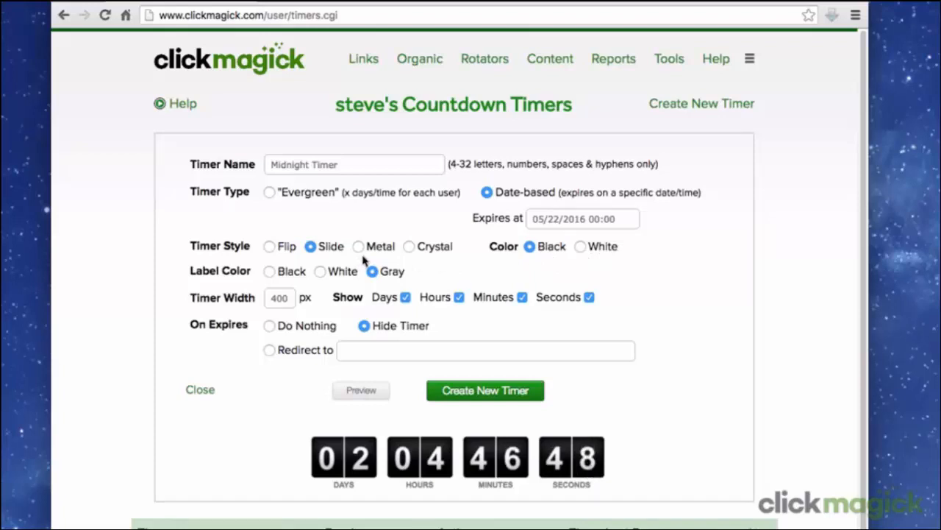
click(581, 247)
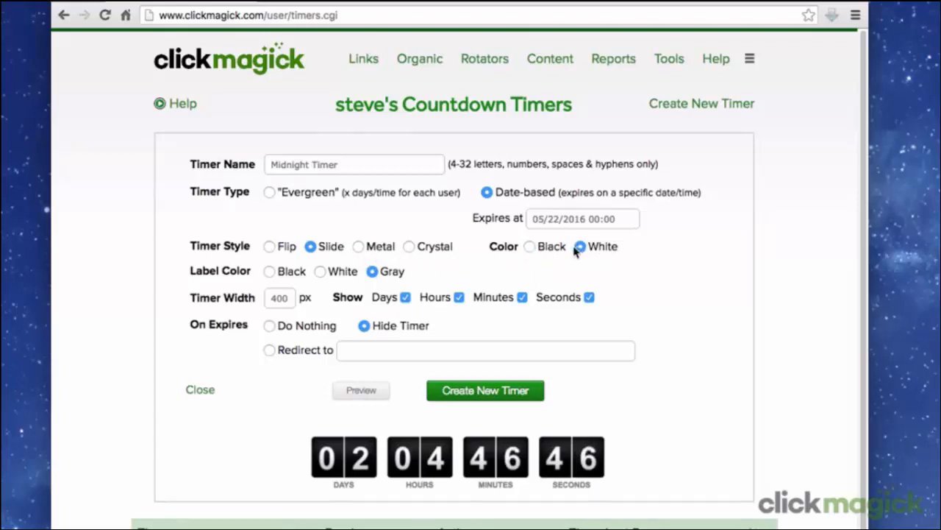
click(269, 245)
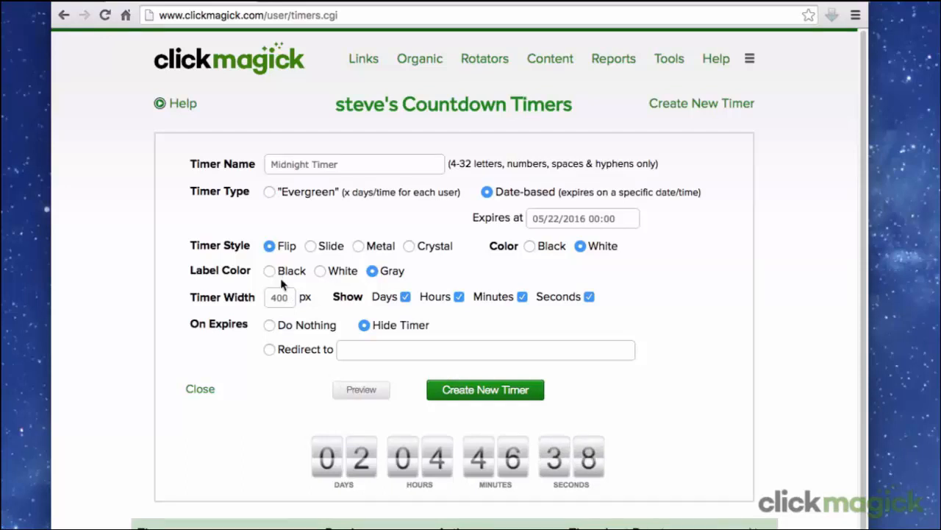
mouse_move(412, 496)
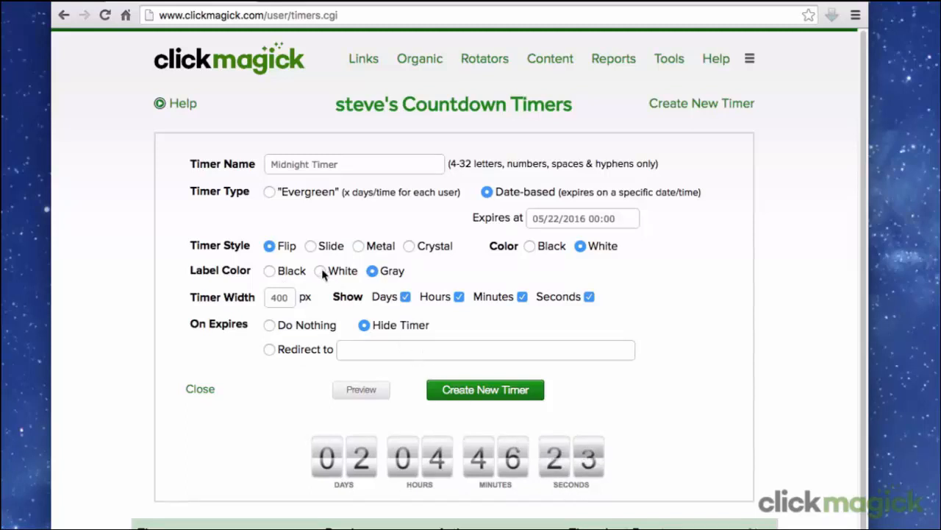
click(321, 270)
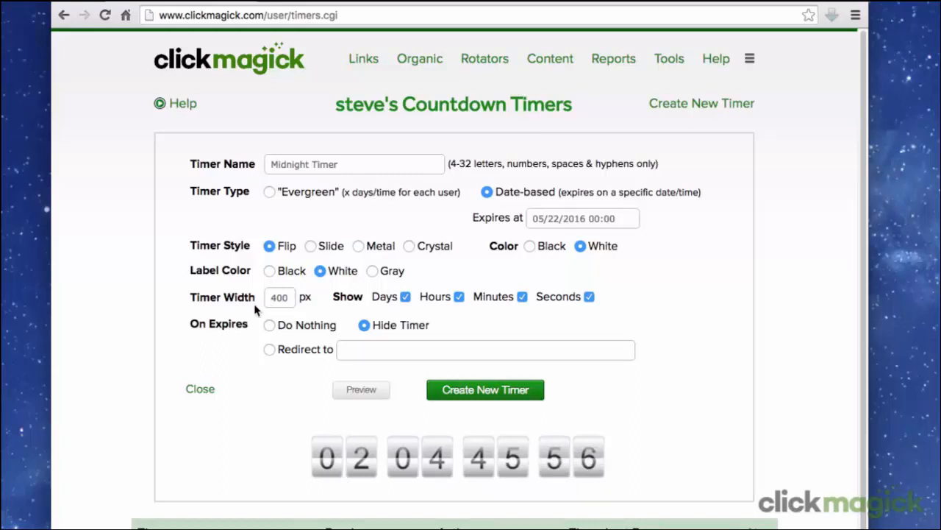
- Change the timer width from 400 to 300 px and choose Do Nothing on expiry
click(279, 296)
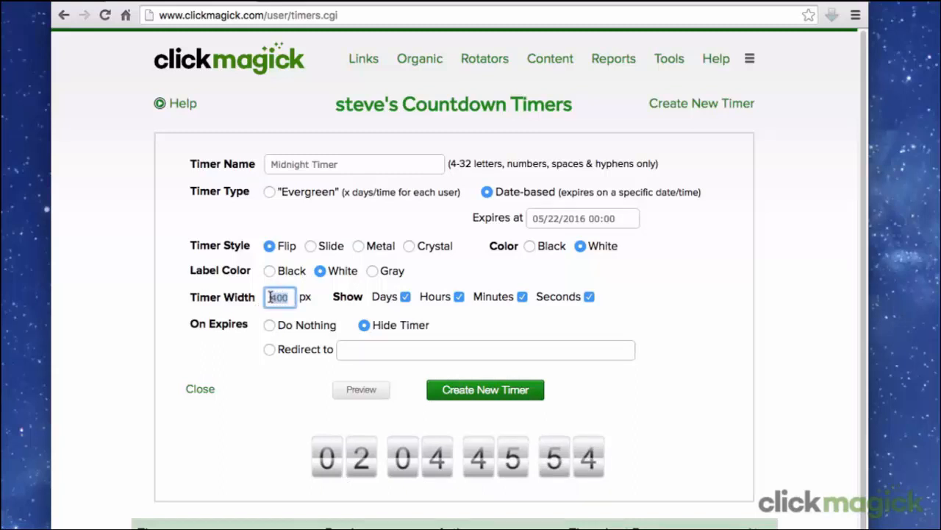
text(3)
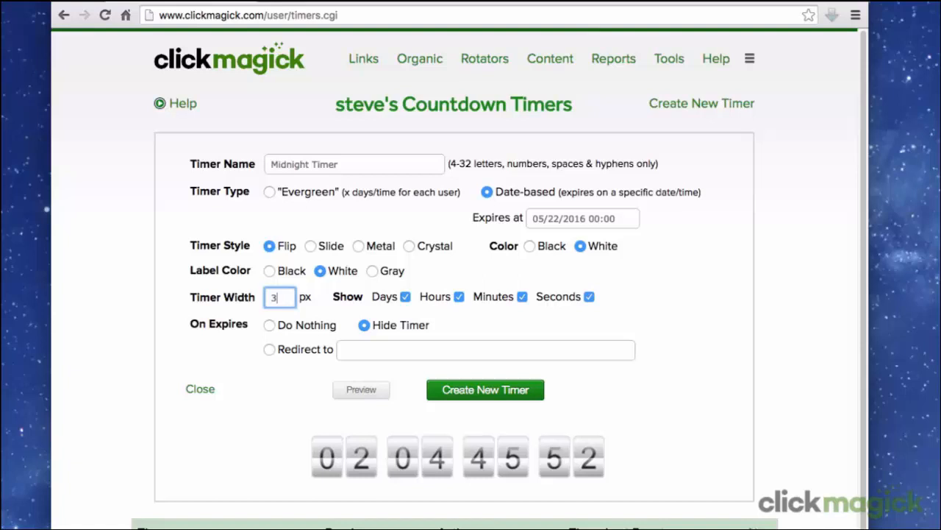
text(00)
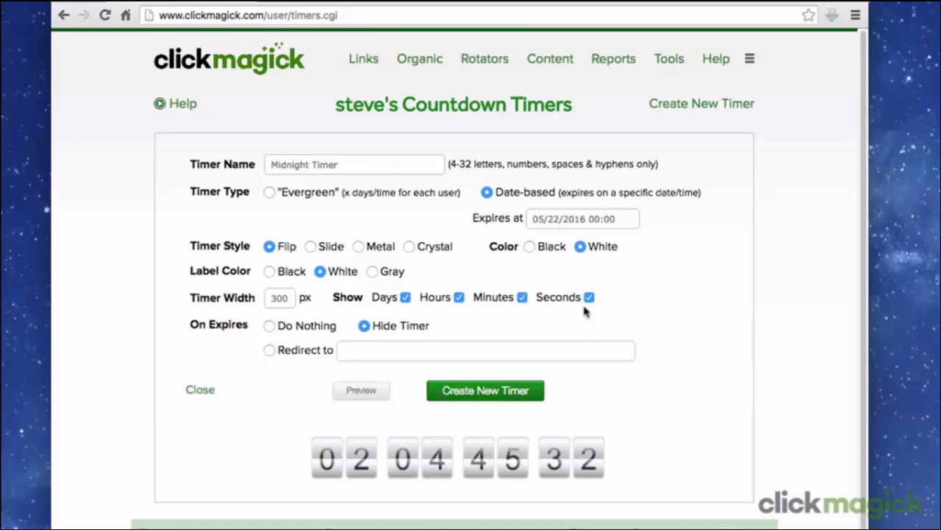
mouse_move(405, 313)
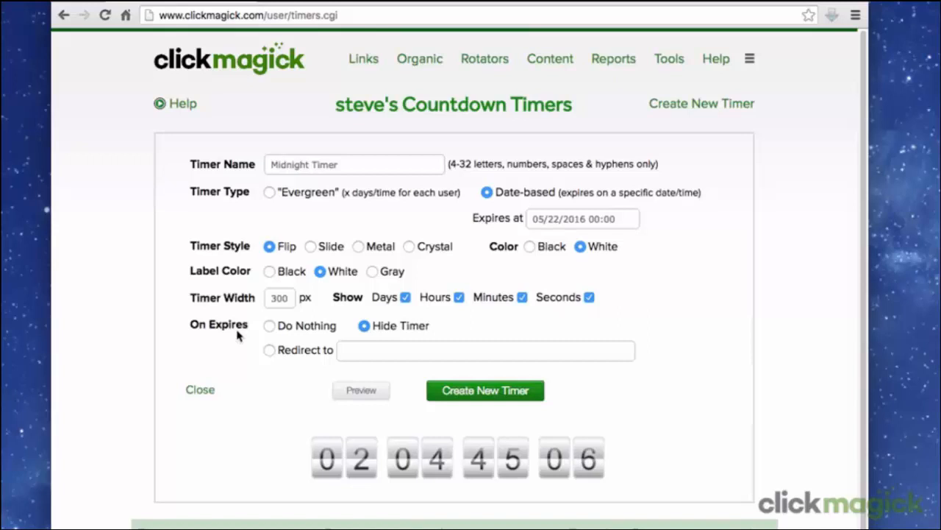
mouse_move(285, 333)
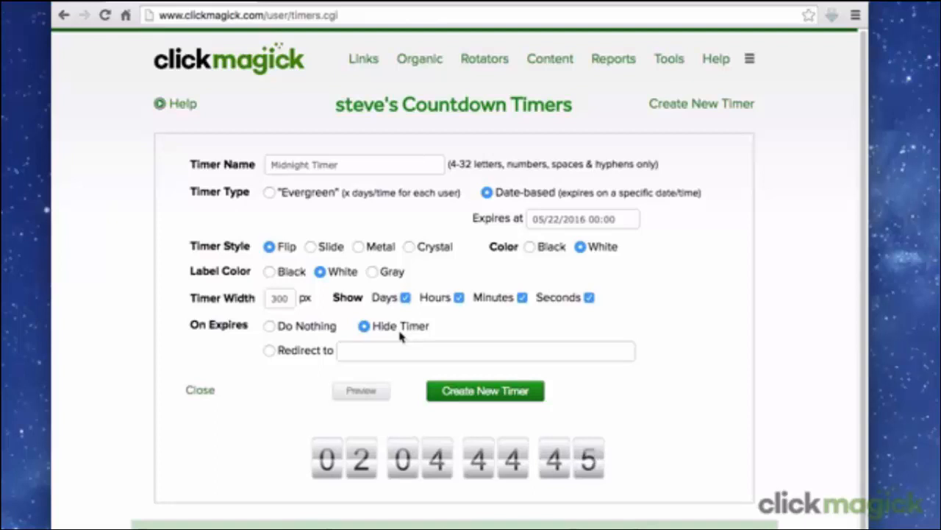
mouse_move(300, 363)
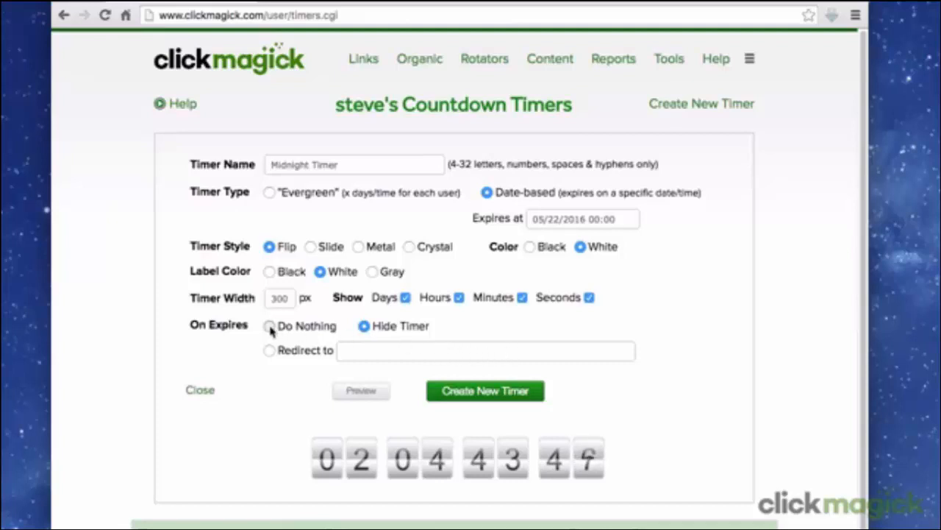
click(269, 326)
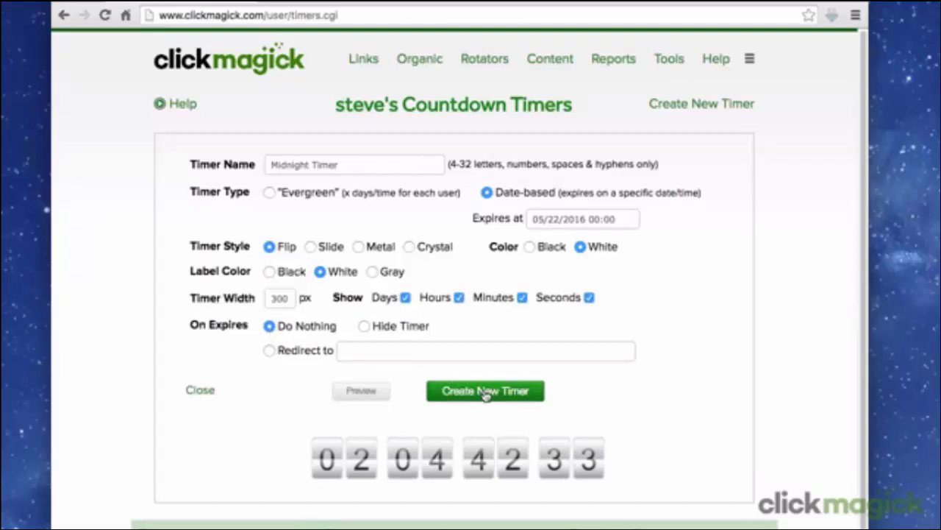
- Save the Midnight Timer so it appears beside Webinar in the timers list
click(485, 391)
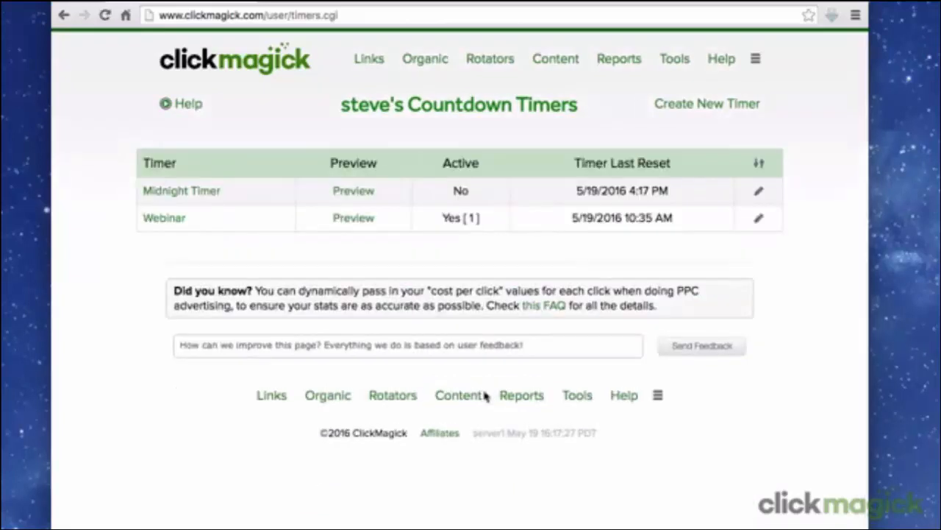
mouse_move(228, 197)
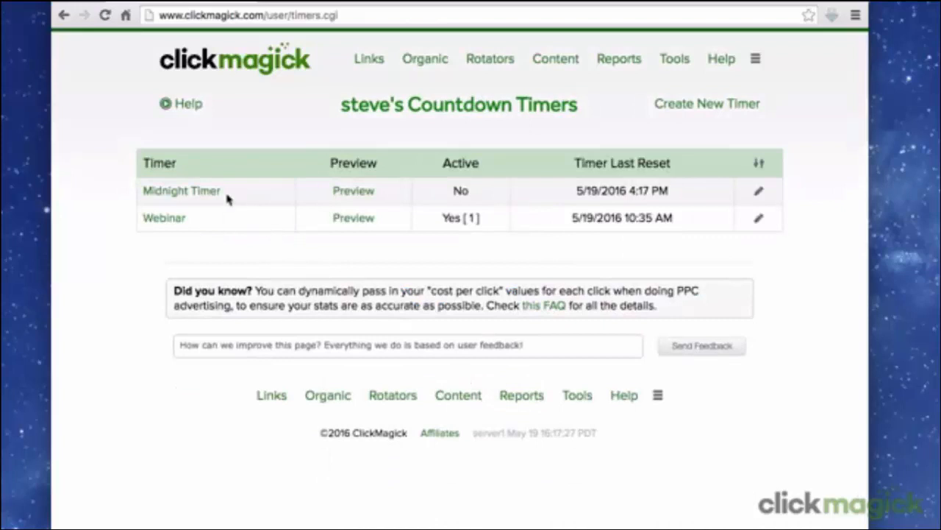
- Go to Content > MagickBars to view the seven existing bars
click(555, 58)
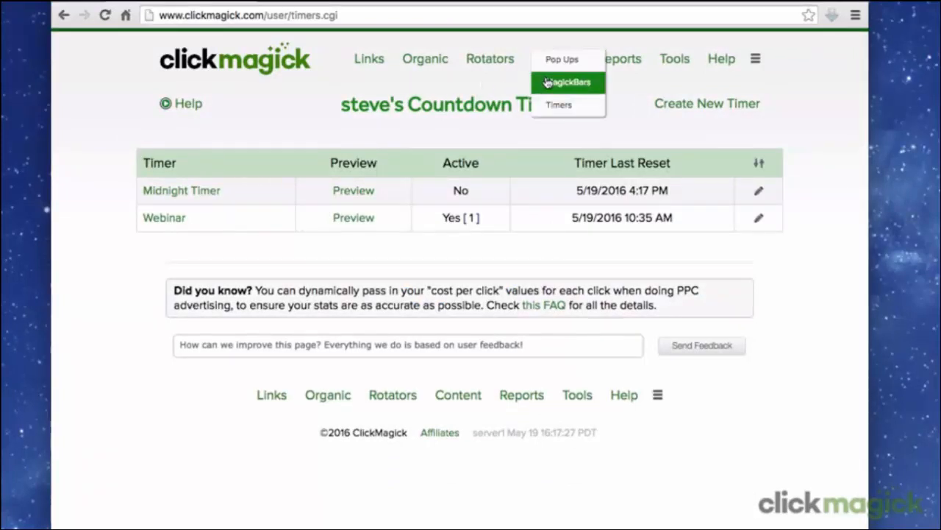
click(568, 81)
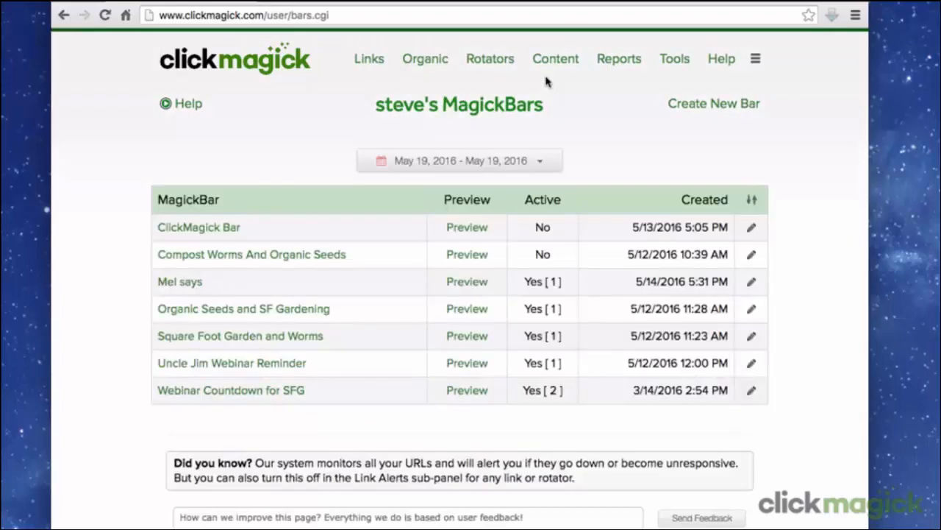
- Create bar 'Midnight Bar': height 107 px, Closable No, red background
click(712, 103)
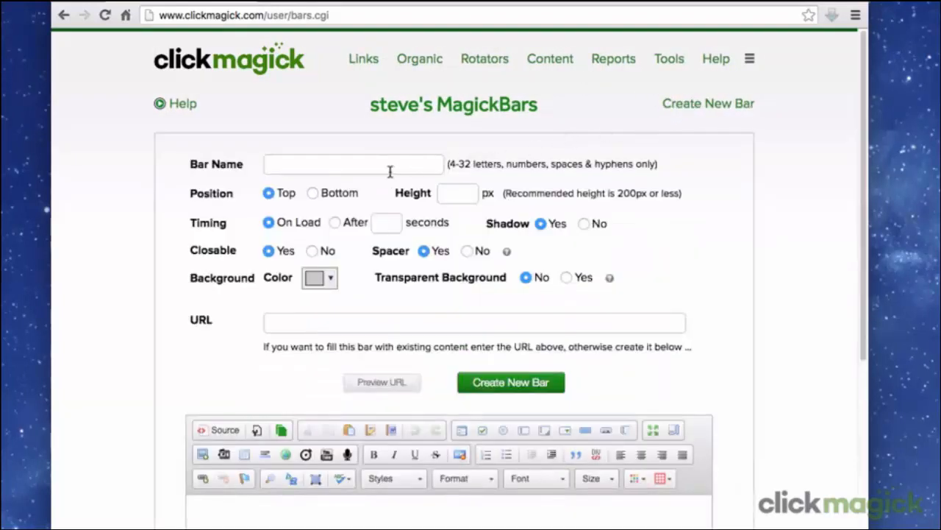
click(353, 164)
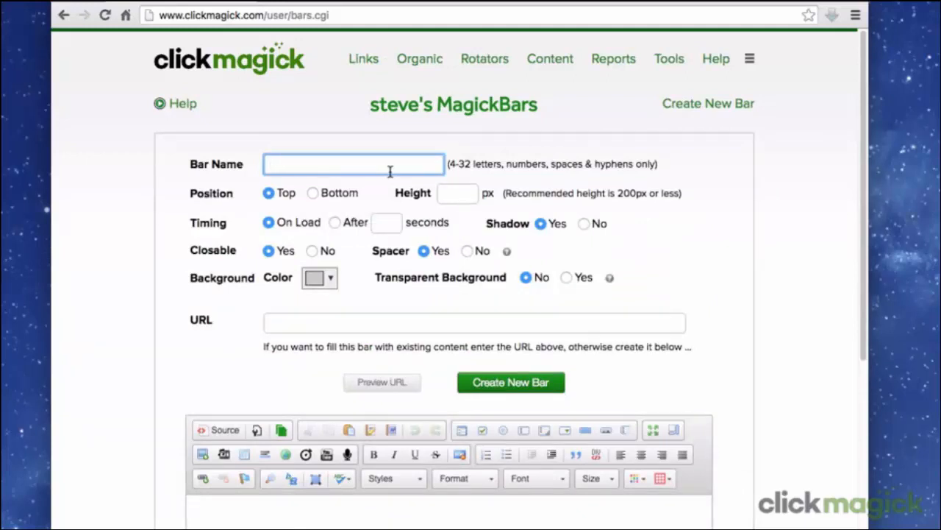
text(Midnight Bar)
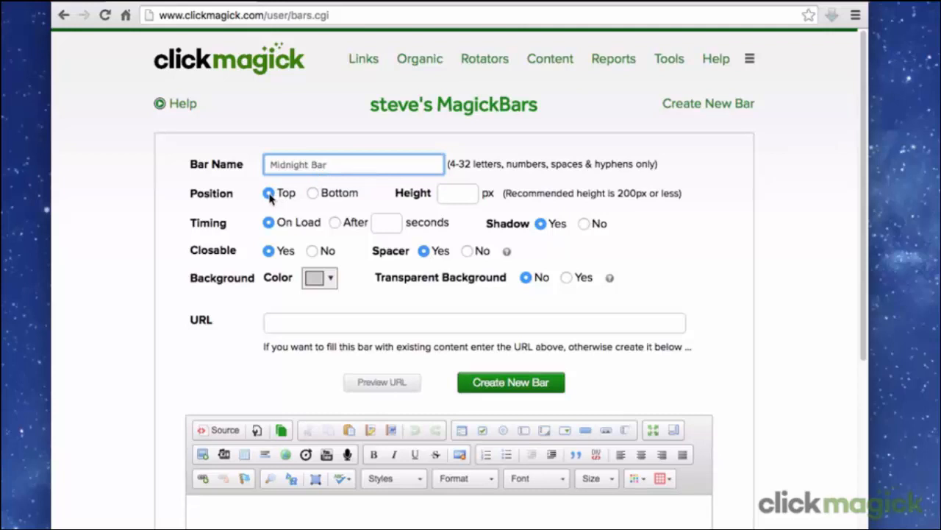
click(458, 193)
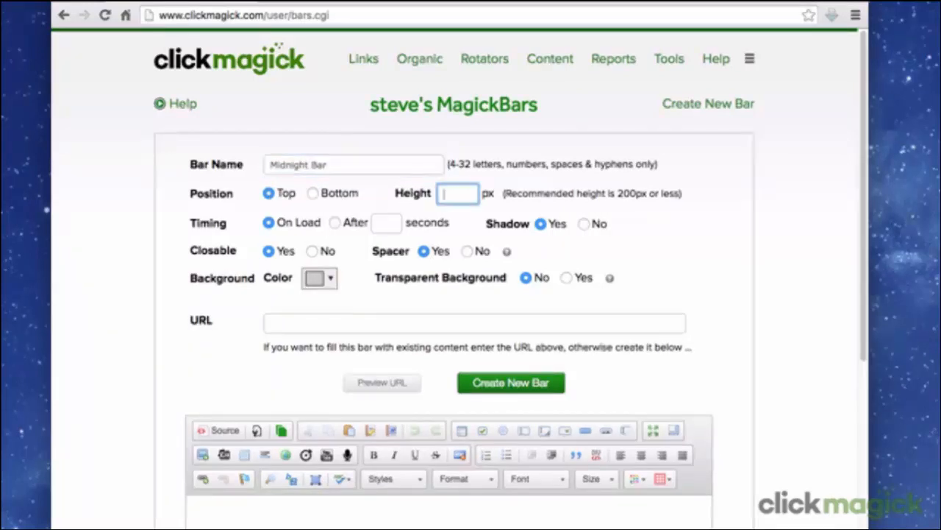
text(1)
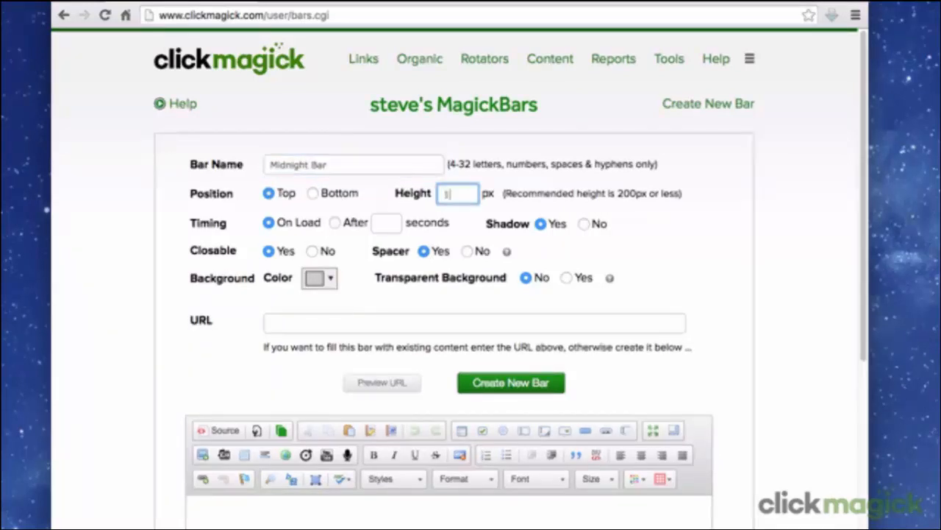
text(107)
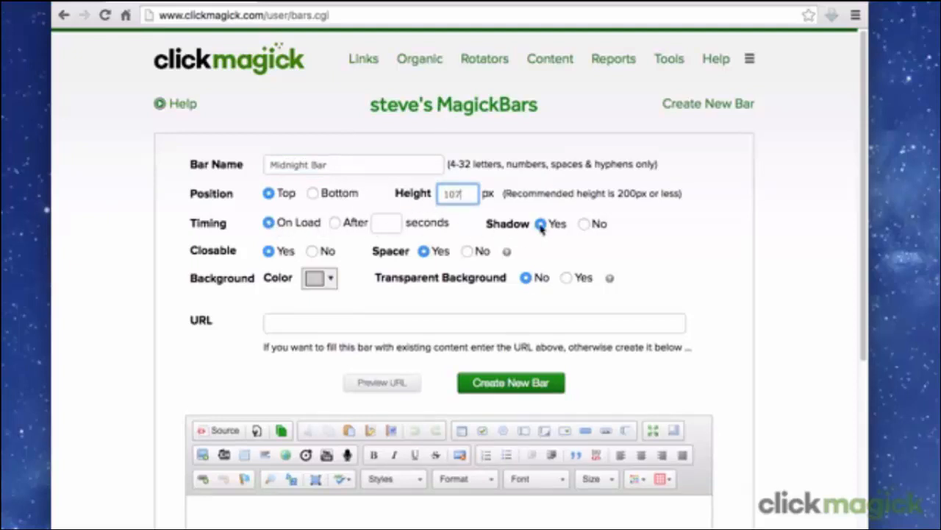
click(312, 250)
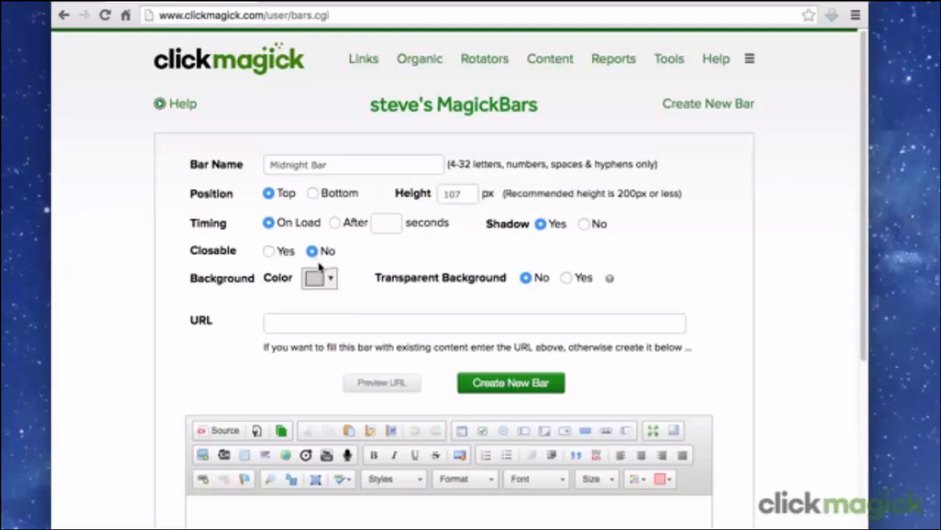
click(330, 278)
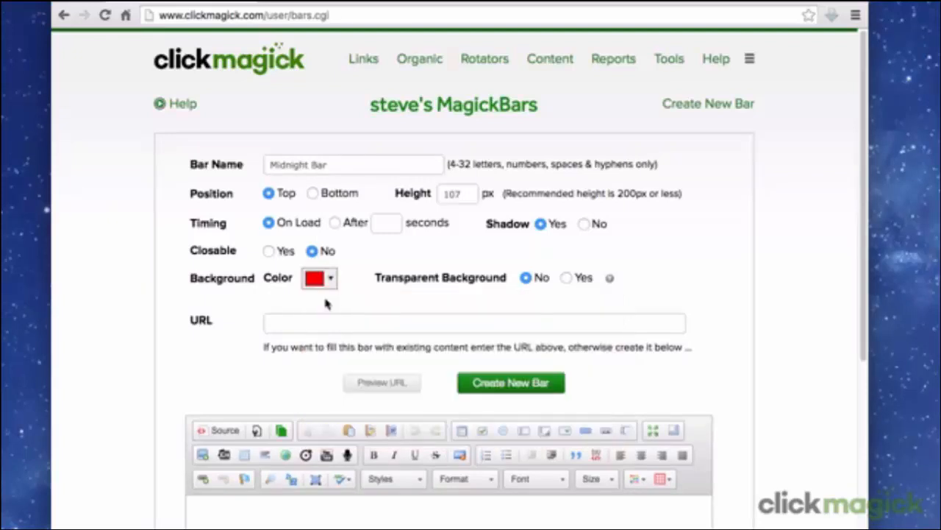
- Insert the three-column table template (Column 1, Column 2, Column 3) into the bar editor
scroll(down, 3)
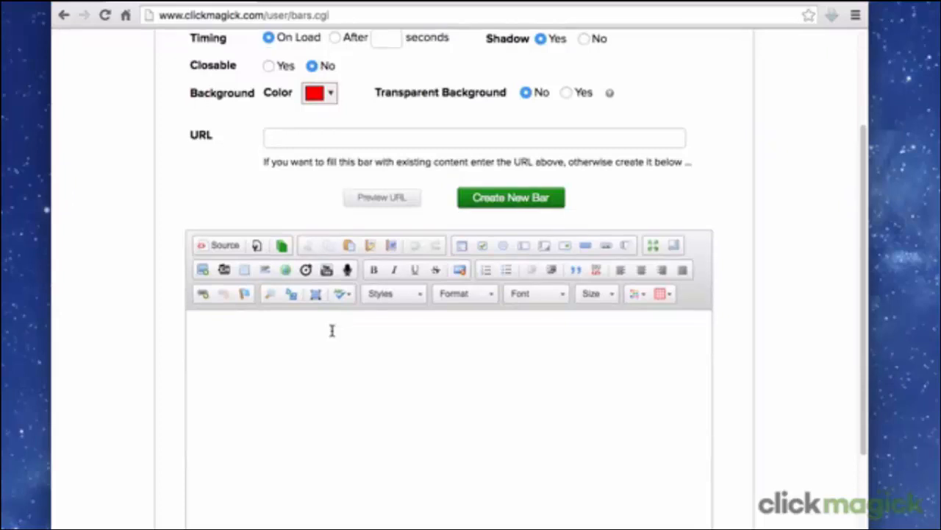
mouse_move(330, 342)
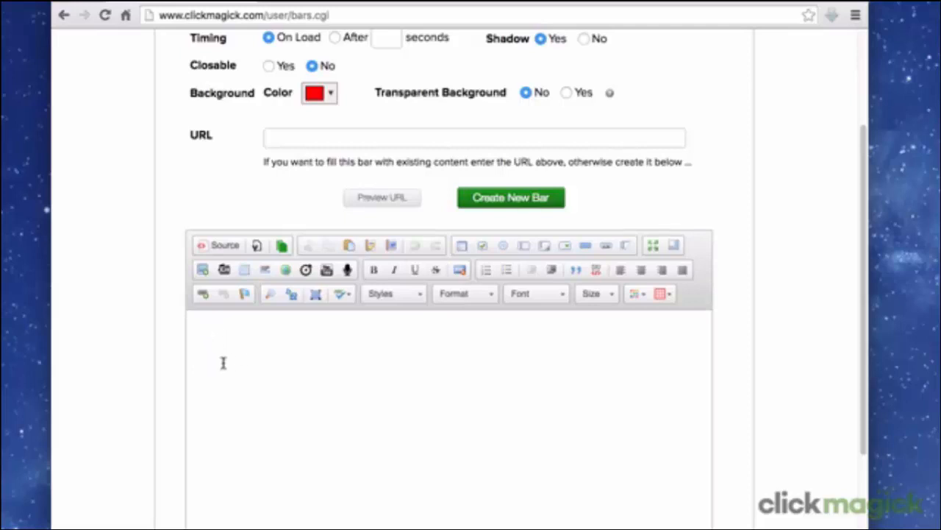
mouse_move(394, 360)
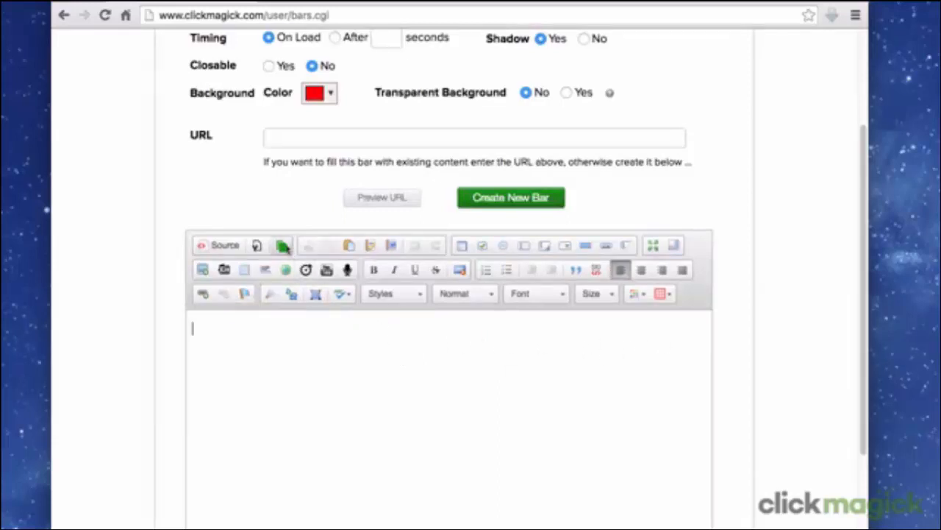
click(282, 244)
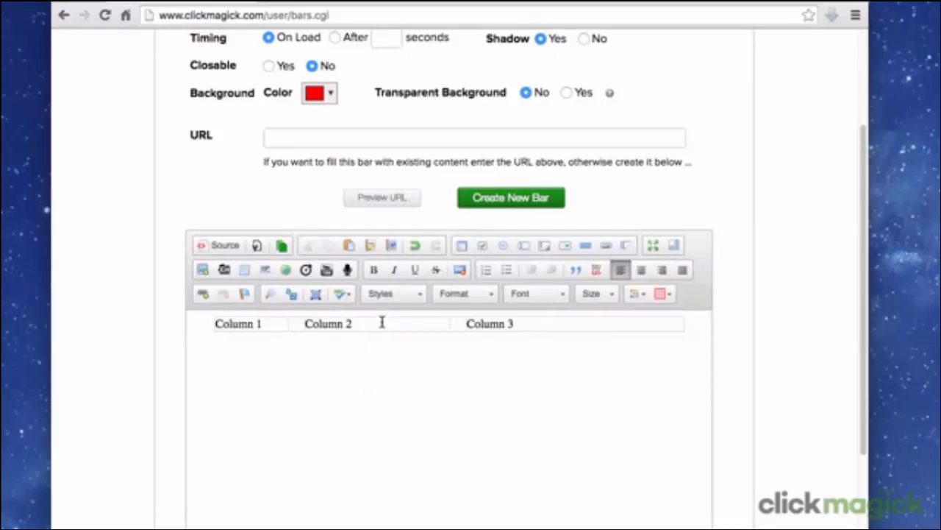
- Change the table's width in Table Properties from 640px to 800px
right_click(381, 323)
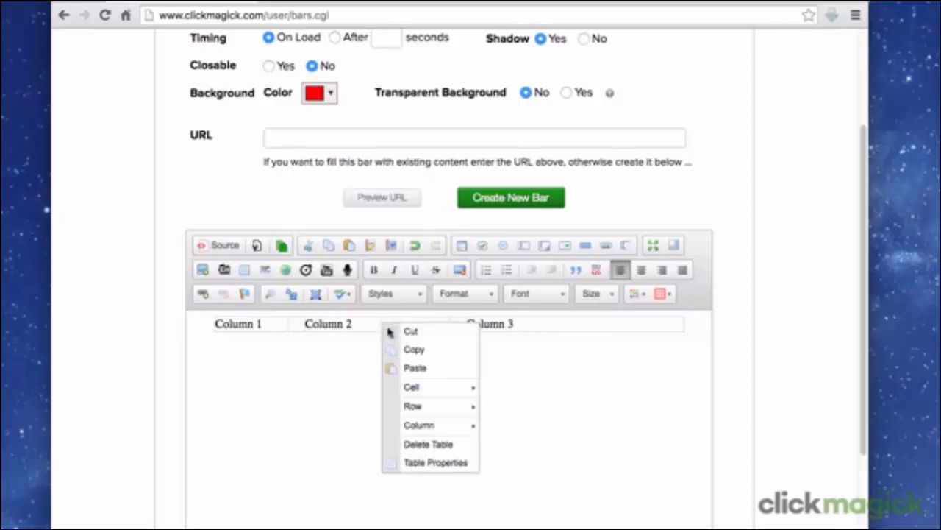
mouse_move(411, 469)
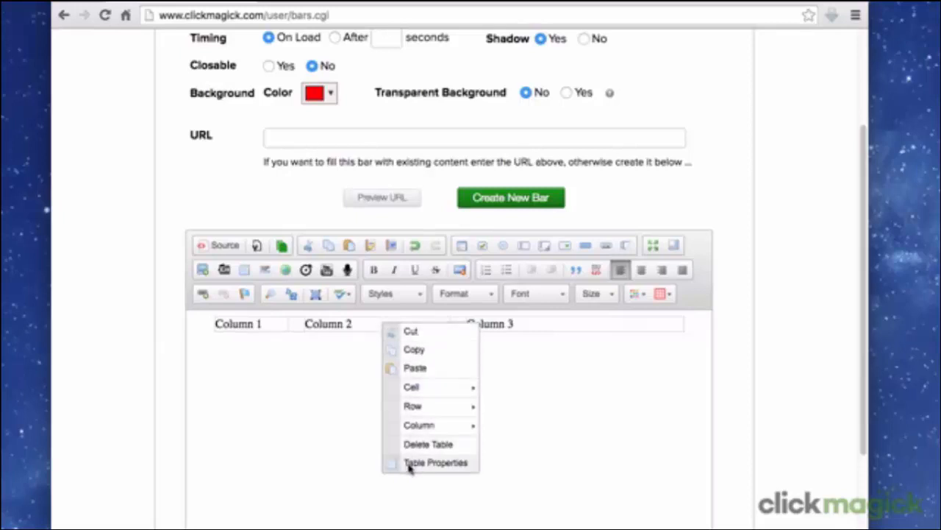
click(435, 462)
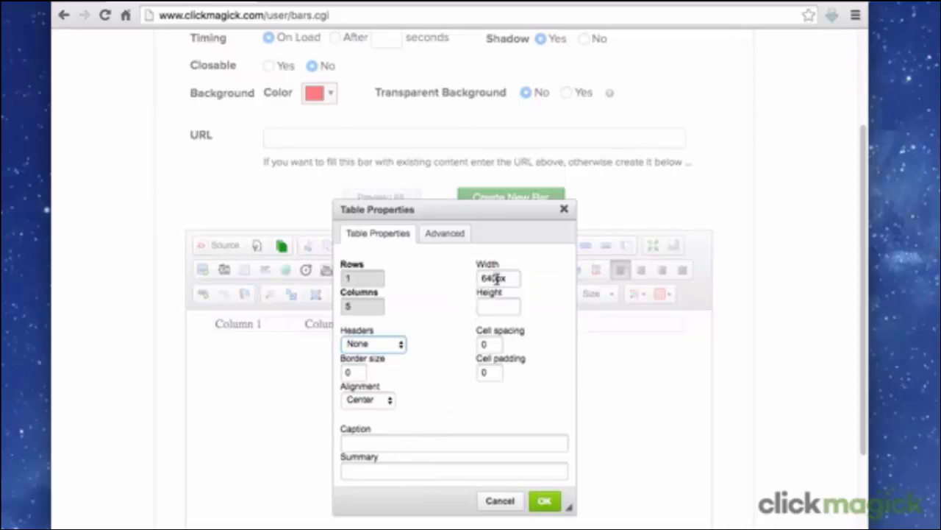
click(498, 277)
text(800)
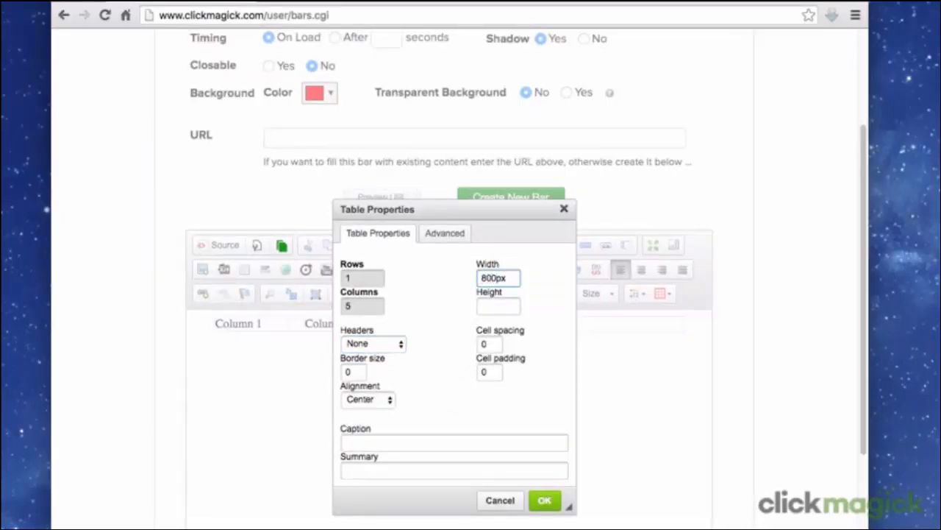
click(544, 500)
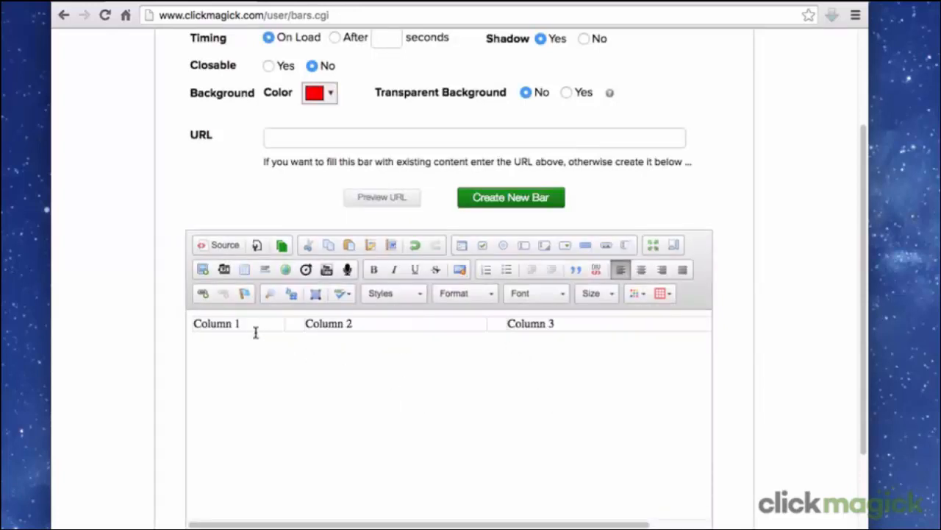
- Delete the 'Column 1' placeholder and open the server image browser via the Image tool
double_click(215, 324)
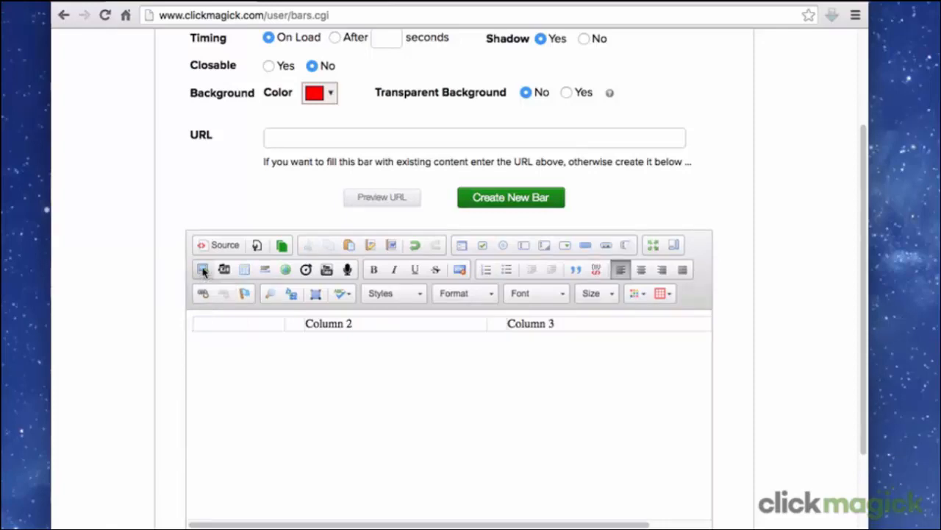
click(203, 269)
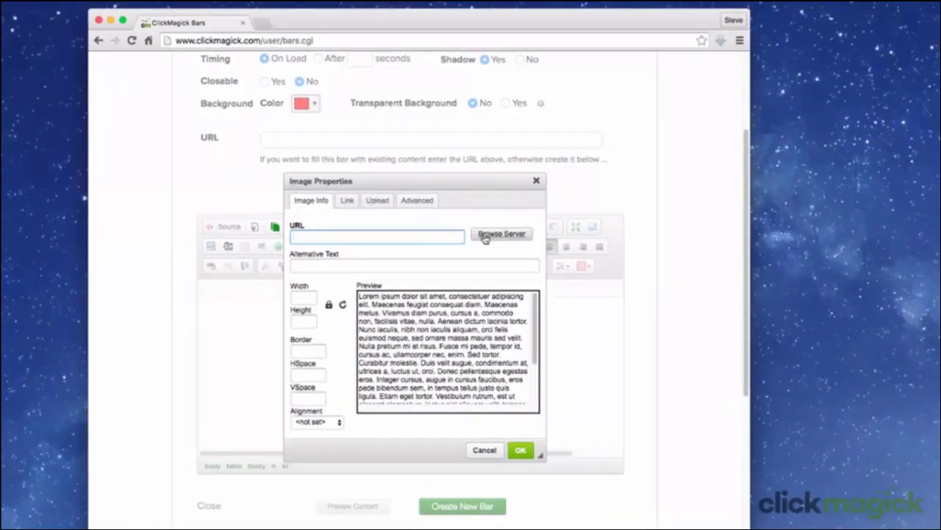
click(501, 233)
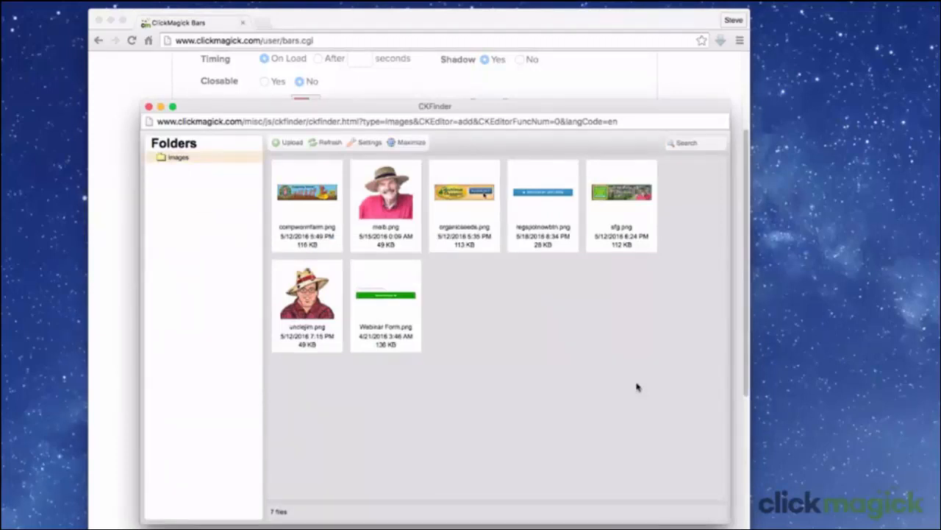
mouse_move(541, 336)
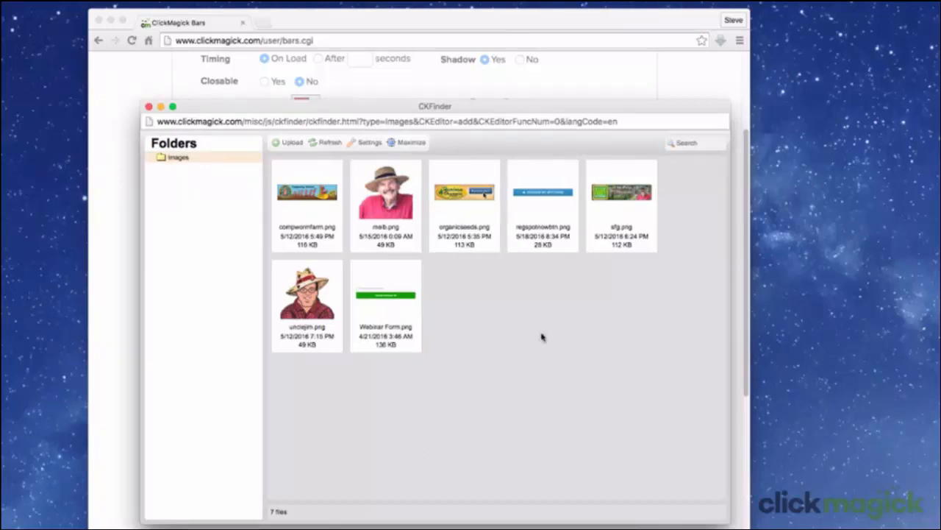
mouse_move(289, 142)
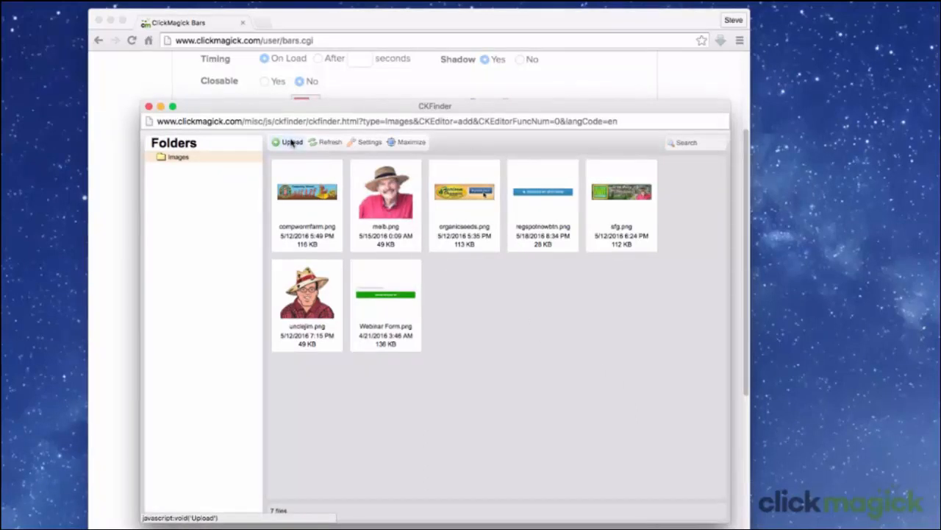
- Upload the Maria.png headshot from the Desktop into the image library
click(291, 142)
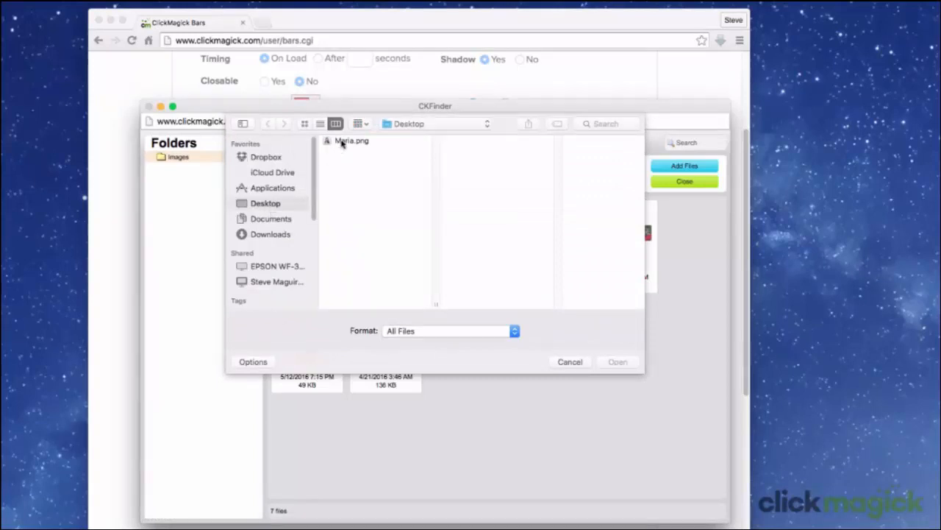
click(351, 140)
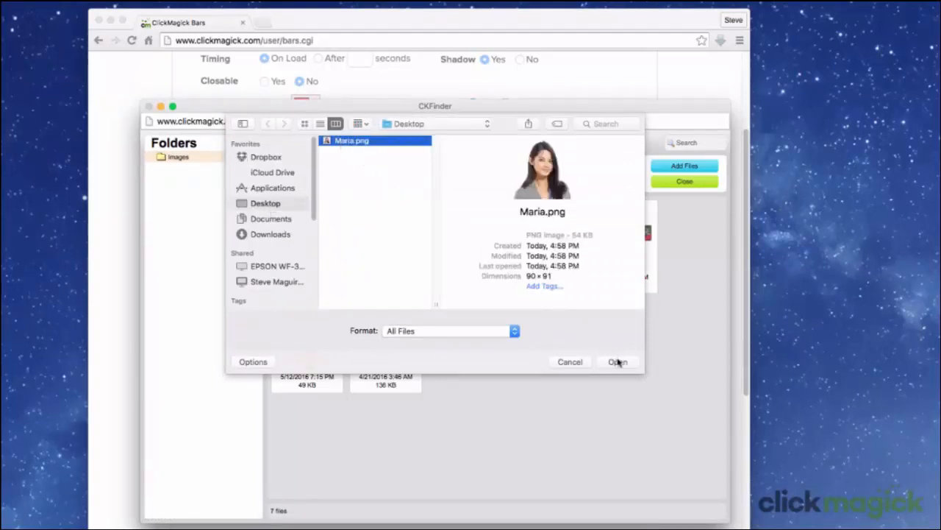
click(617, 361)
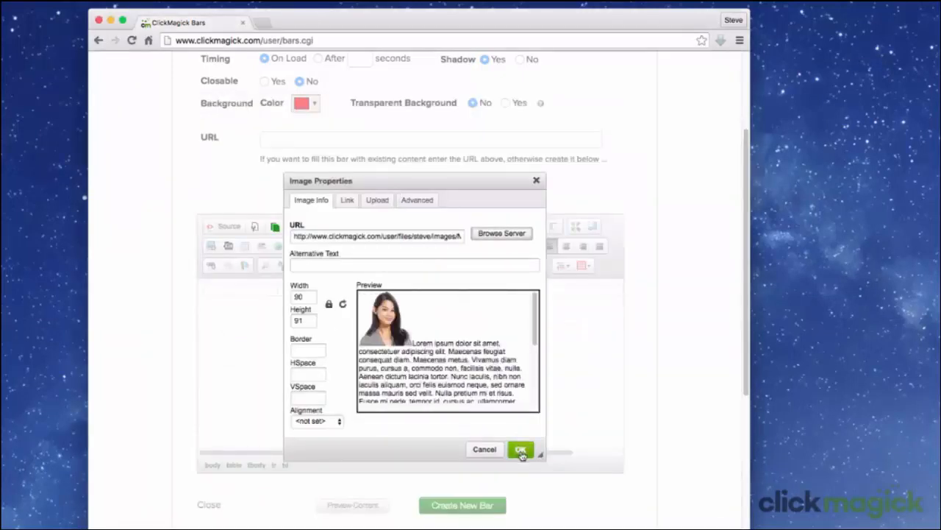
- Confirm Image Properties to place Maria.png in the table's first column
click(521, 449)
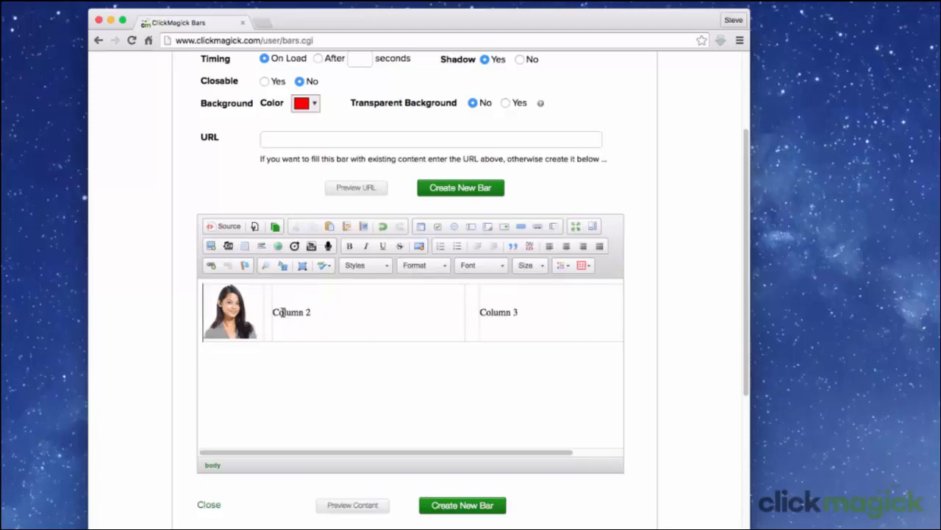
- Type 'Sign up by Midnight on May 21st to receive your Special Bonuses!' over 'Column 2'
double_click(287, 311)
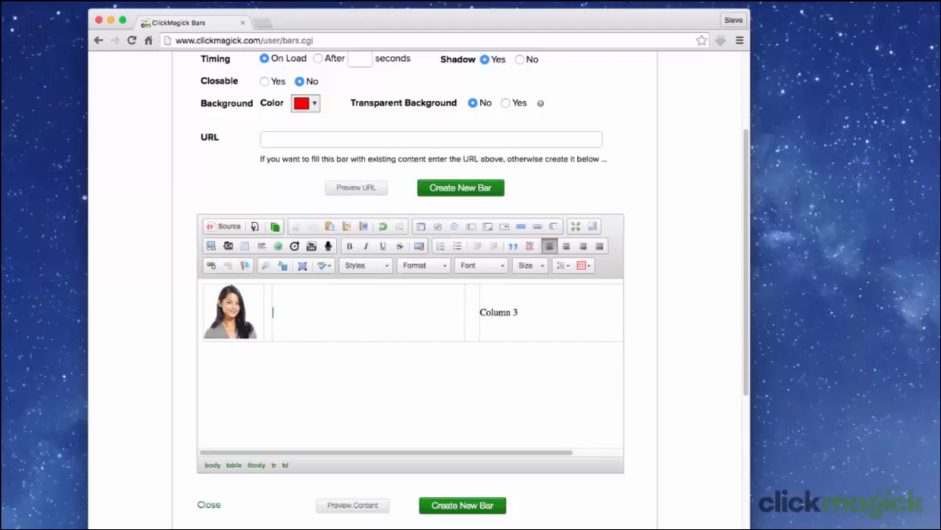
text(Sign up)
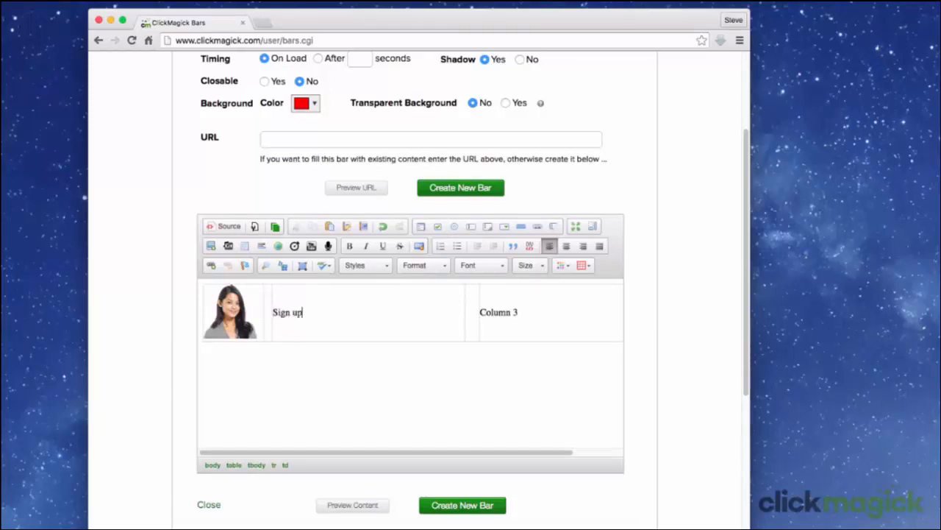
text(by Midnight on)
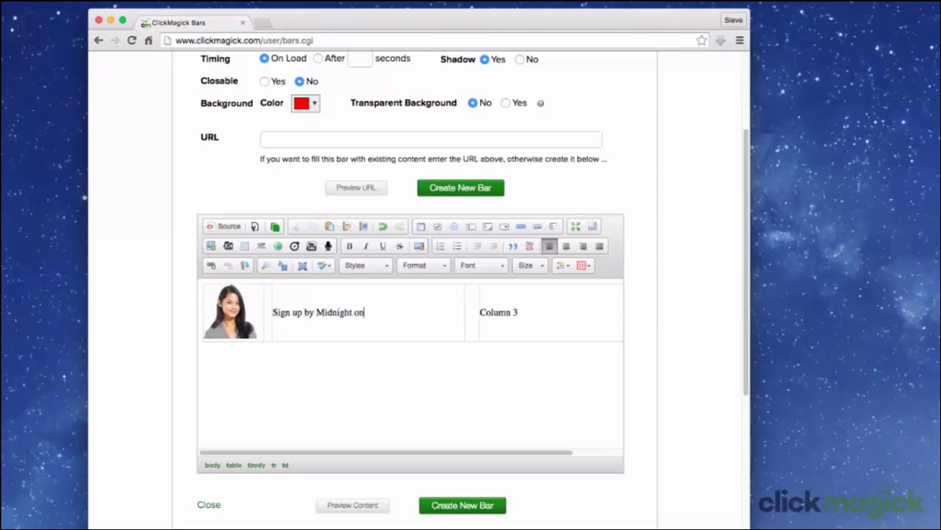
text(May 21st to receive your S)
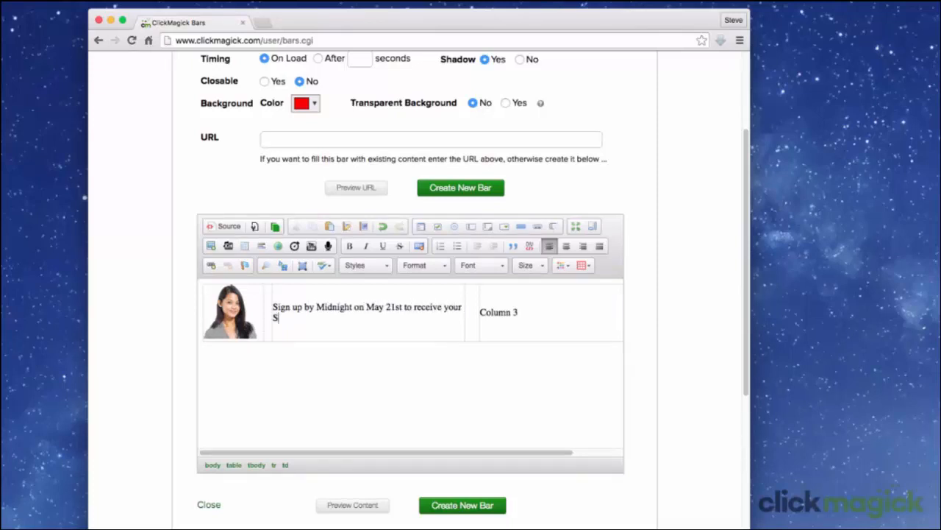
text(pecial Bonuses!)
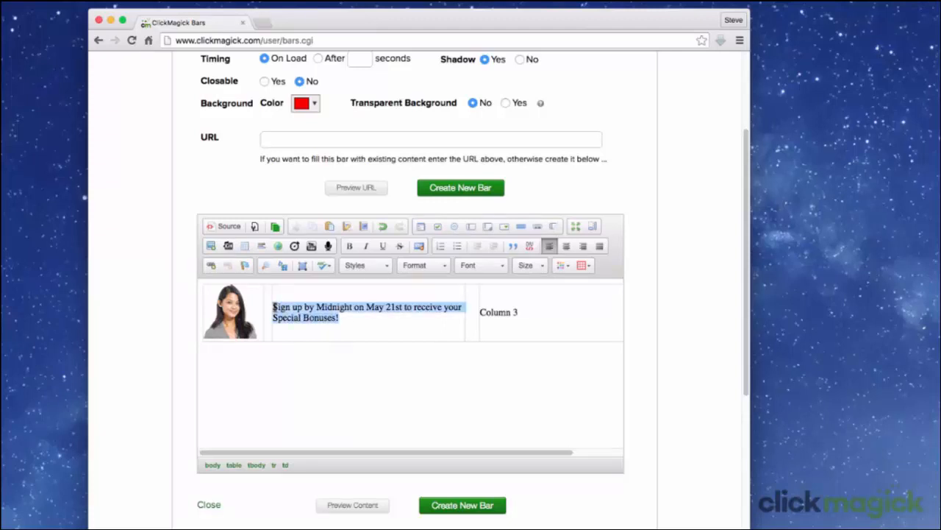
- Format the sign-up message as Arial, size 24, centred
click(478, 264)
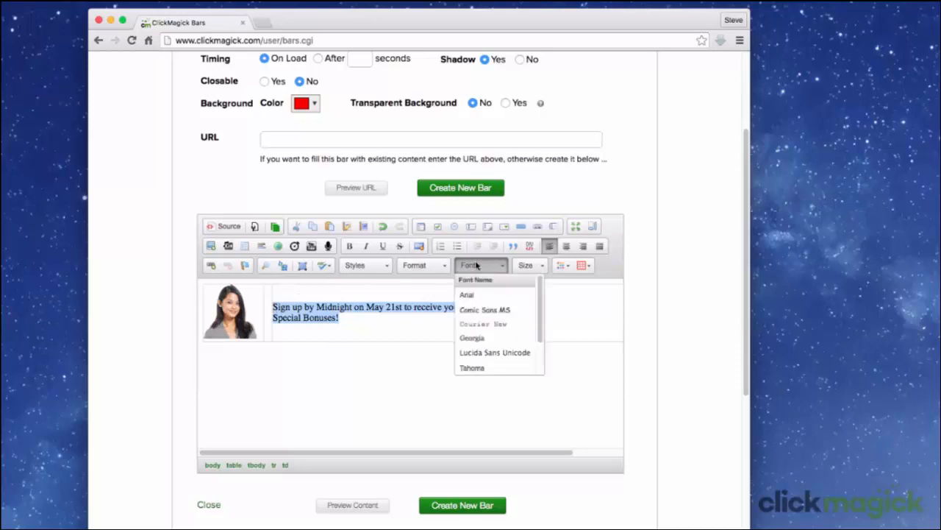
click(466, 295)
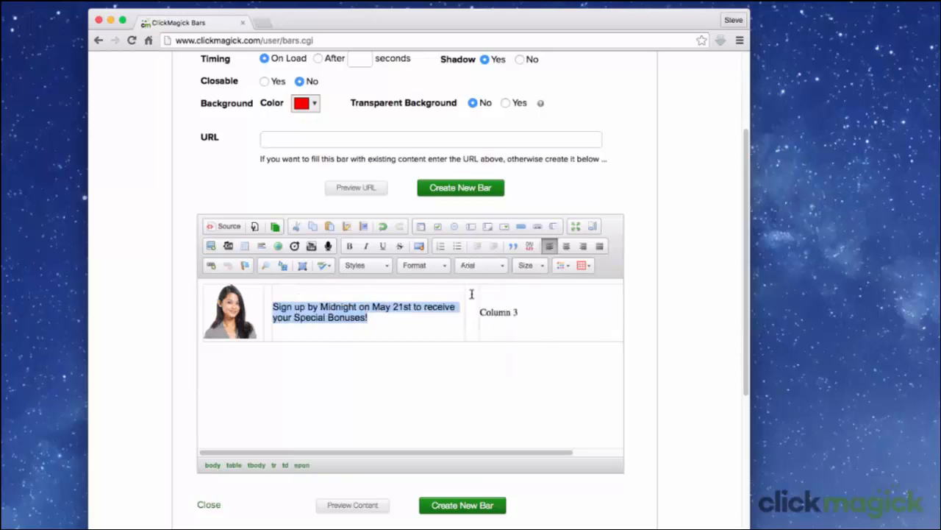
click(530, 265)
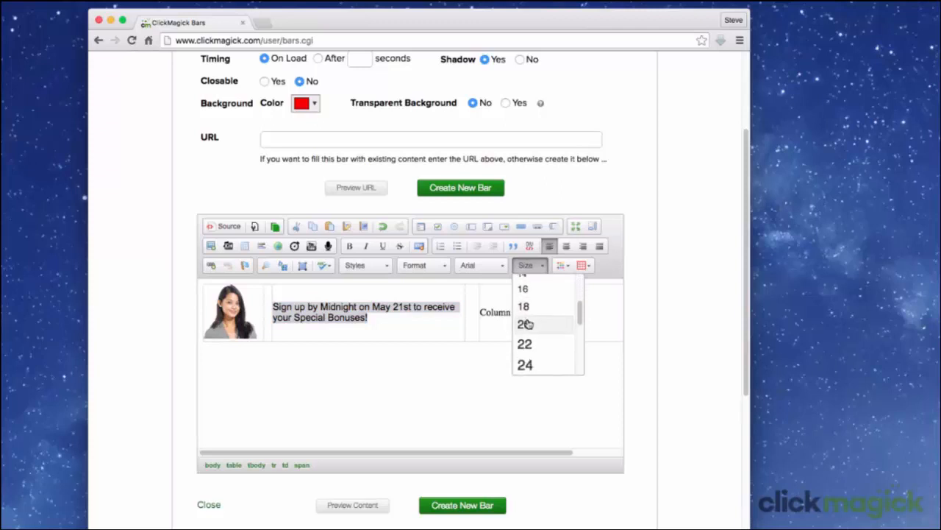
click(525, 364)
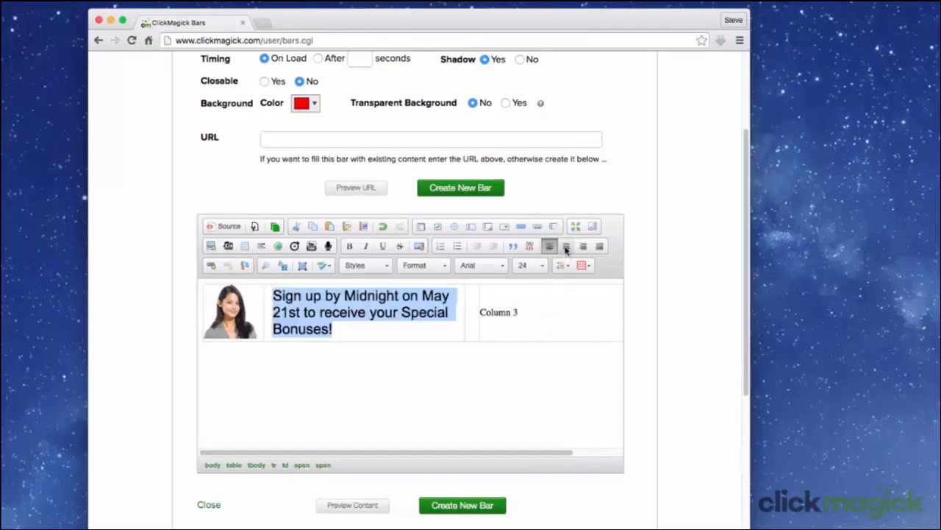
click(566, 246)
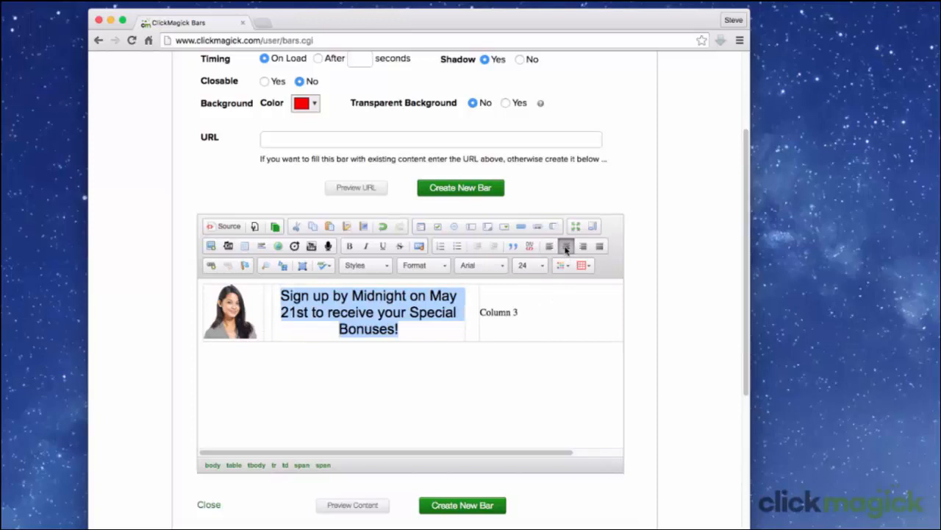
click(498, 311)
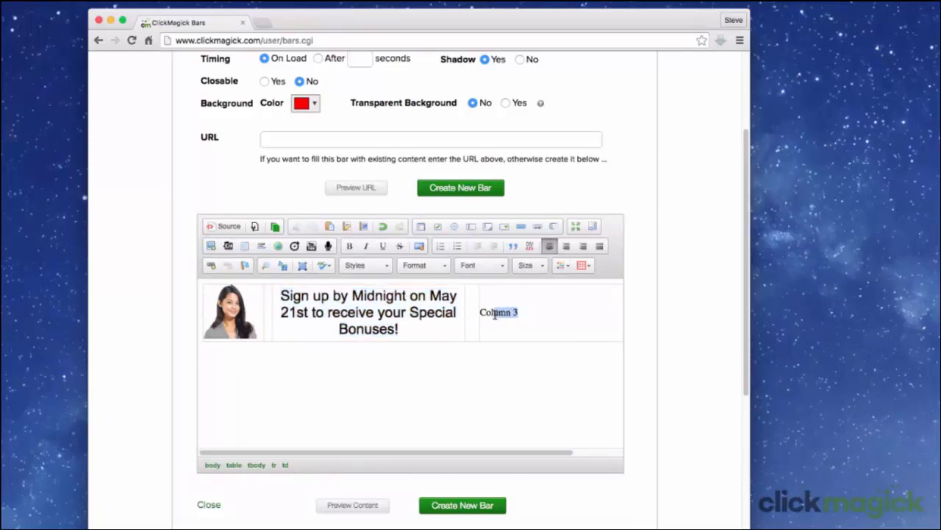
- Delete 'Column 3' and insert the Midnight Timer countdown in its place
double_click(499, 312)
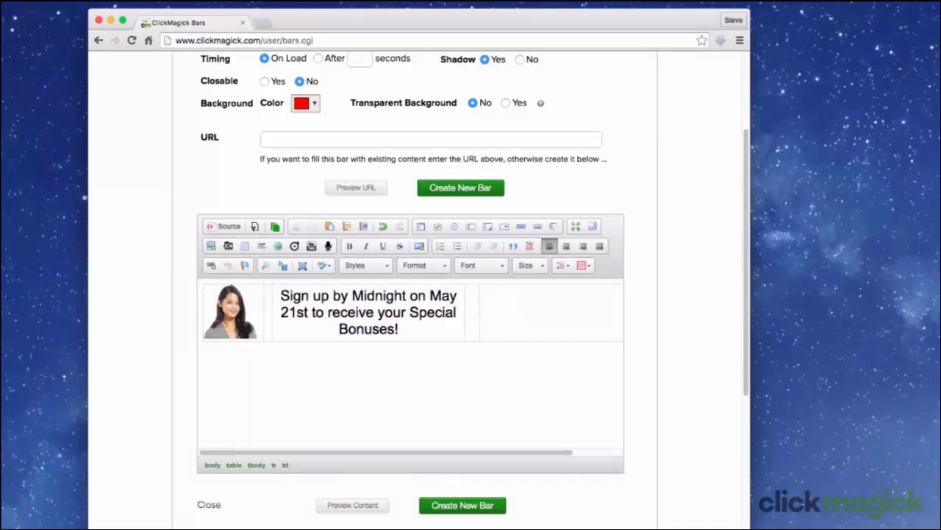
mouse_move(482, 314)
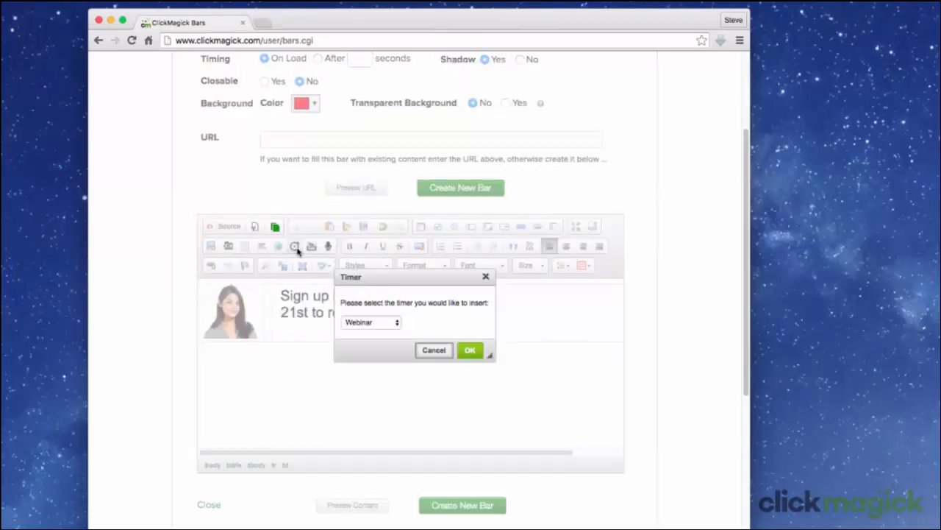
click(370, 322)
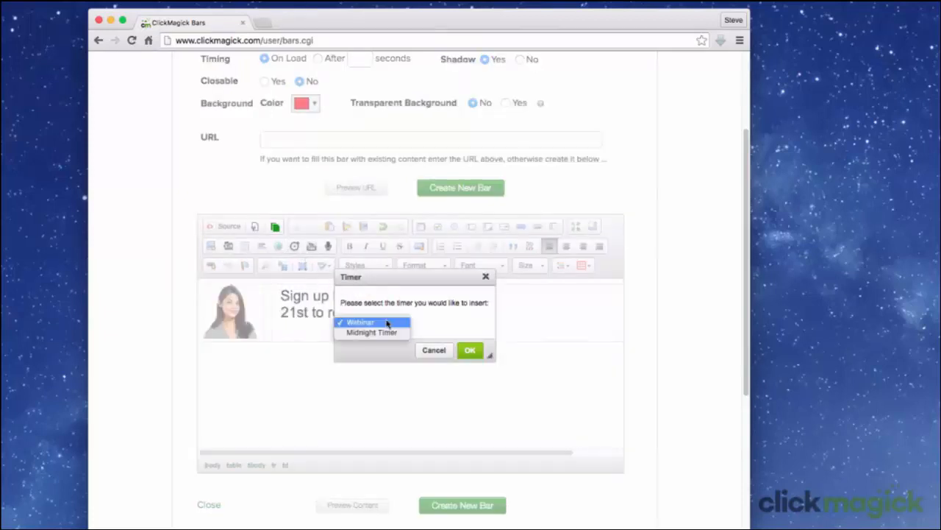
click(372, 332)
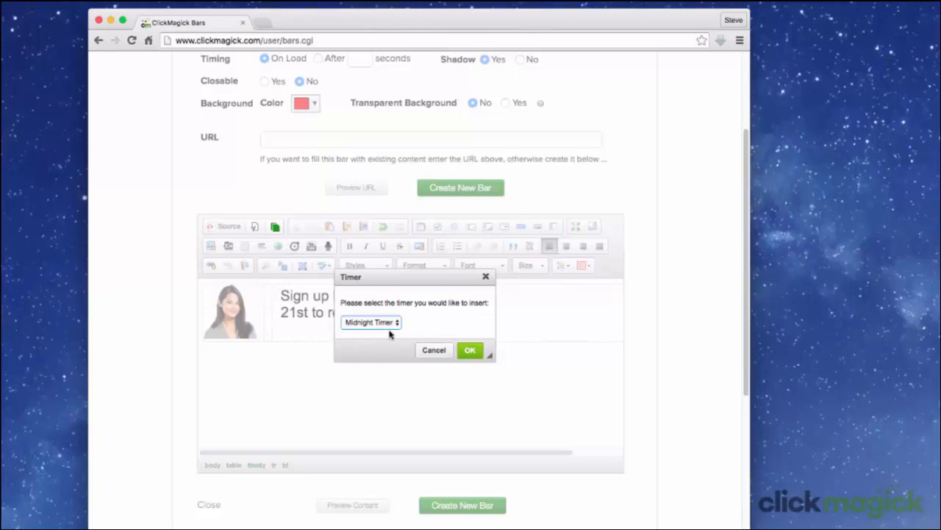
click(470, 350)
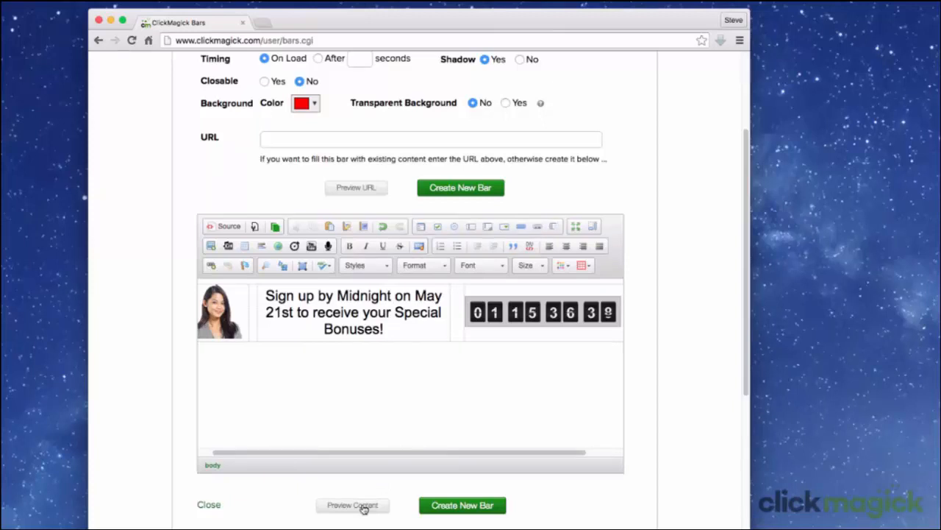
- Preview the bar, colour the sign-up message yellow, and preview it again
click(354, 505)
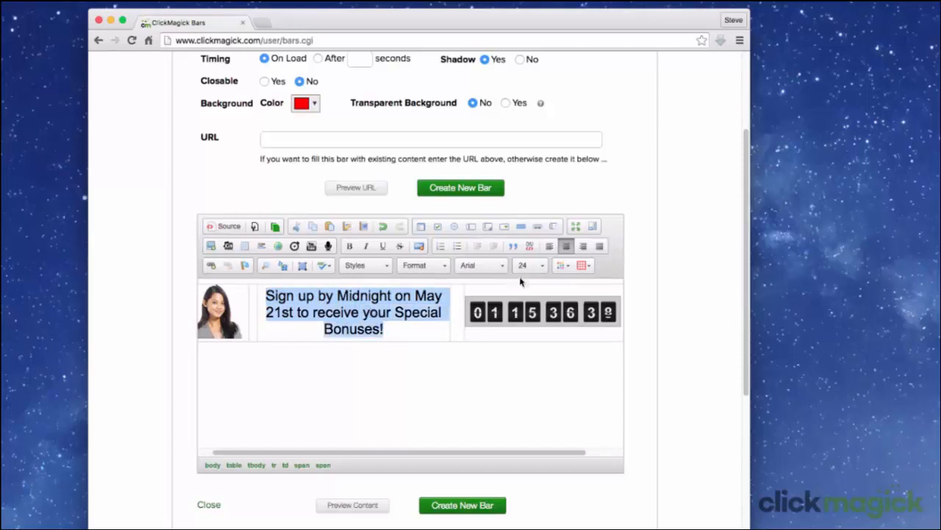
click(572, 265)
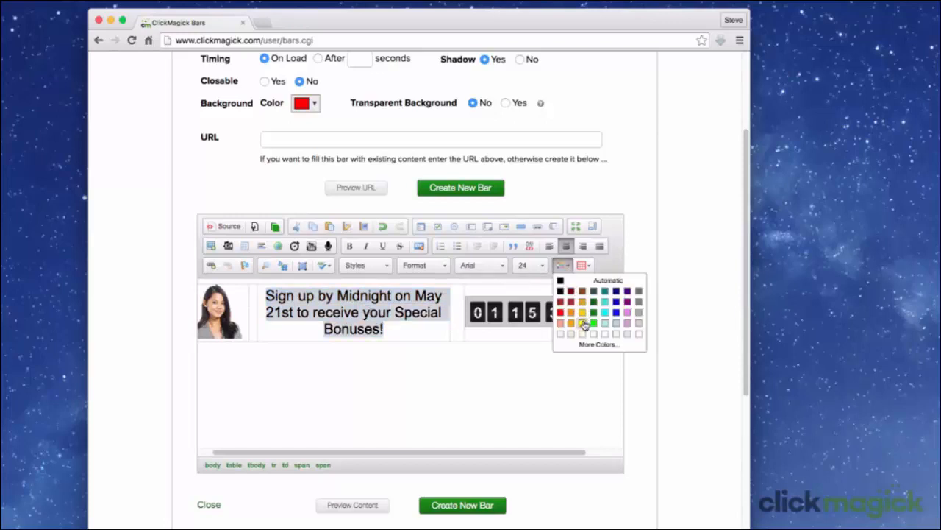
click(582, 311)
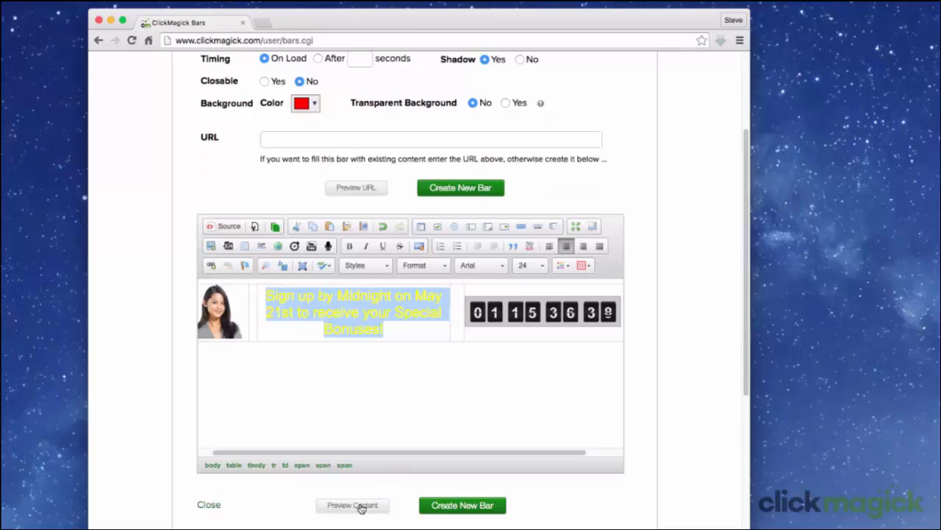
click(353, 505)
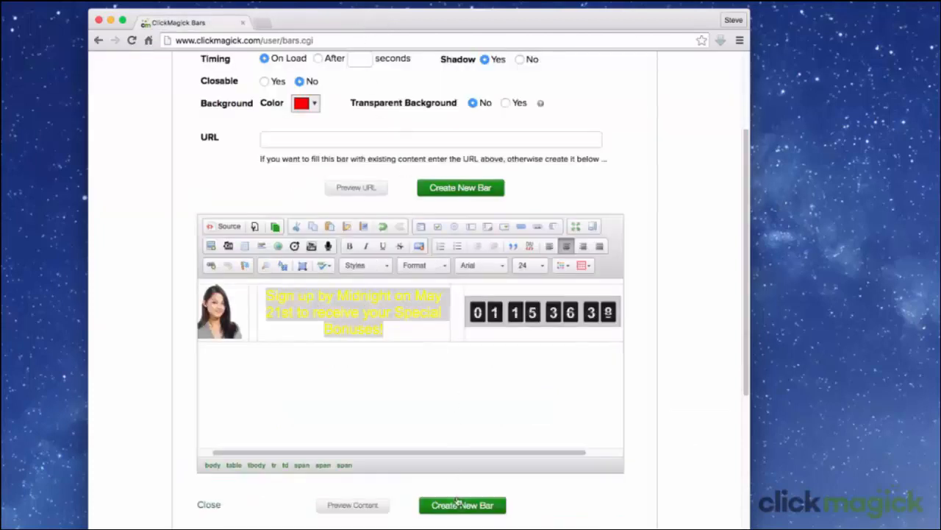
- Save the Midnight Bar with Create New Bar and go to the Links page
click(462, 505)
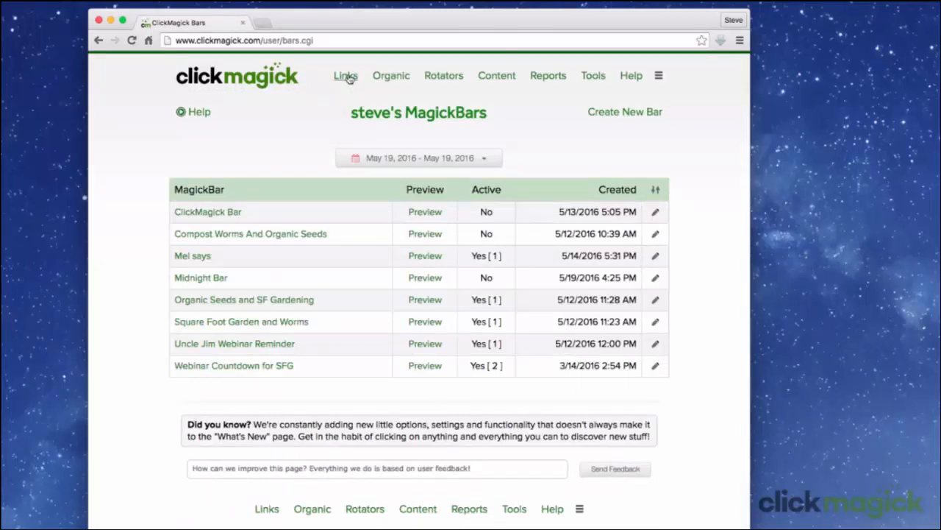
click(345, 75)
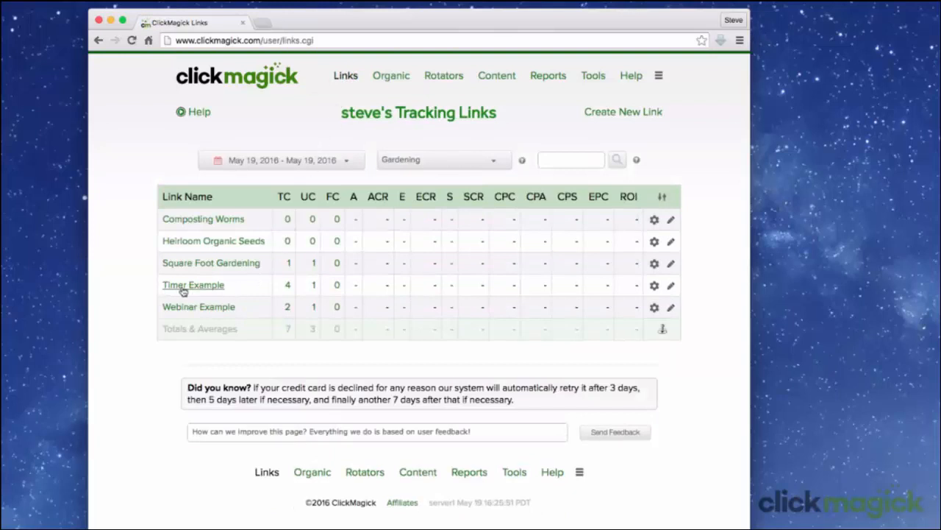
mouse_move(193, 285)
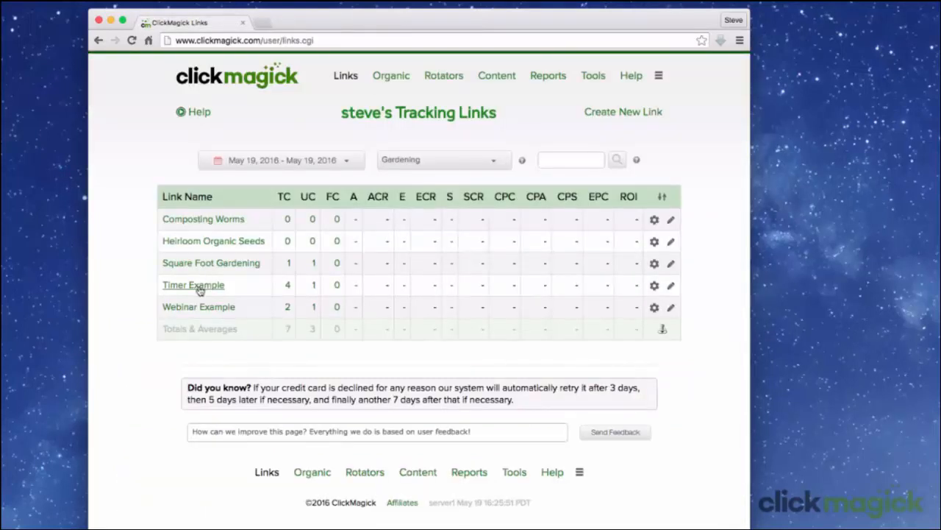
- Open the Timer Example link's settings and pick Midnight Bar in its MagickBar dropdown
click(193, 284)
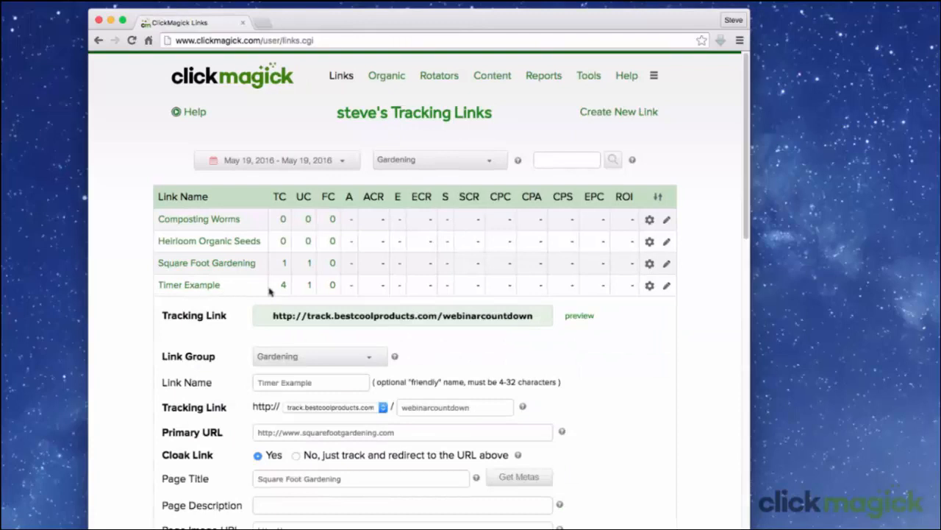
scroll(down, 3)
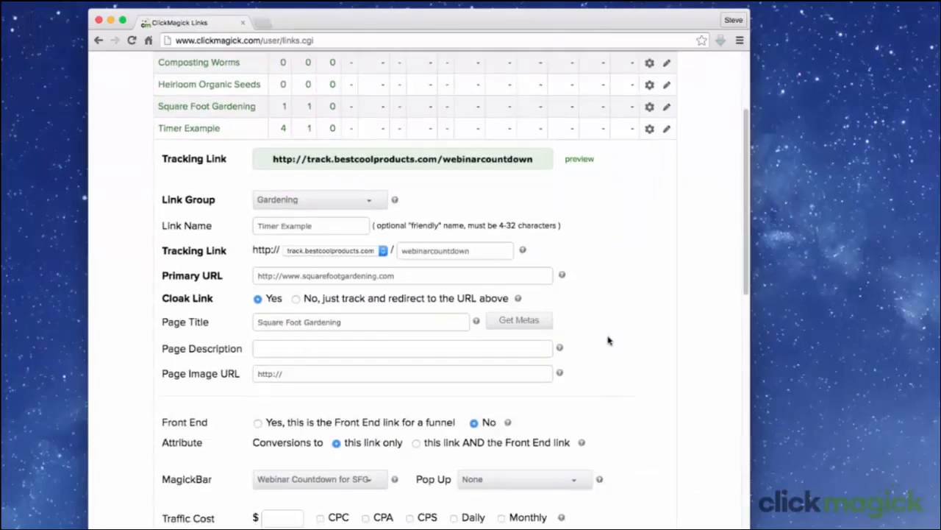
scroll(down, 3)
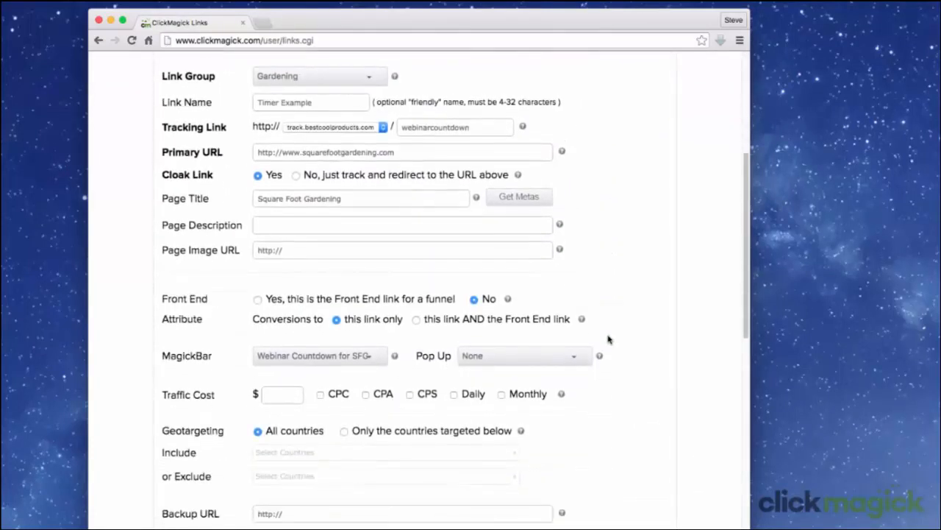
mouse_move(326, 361)
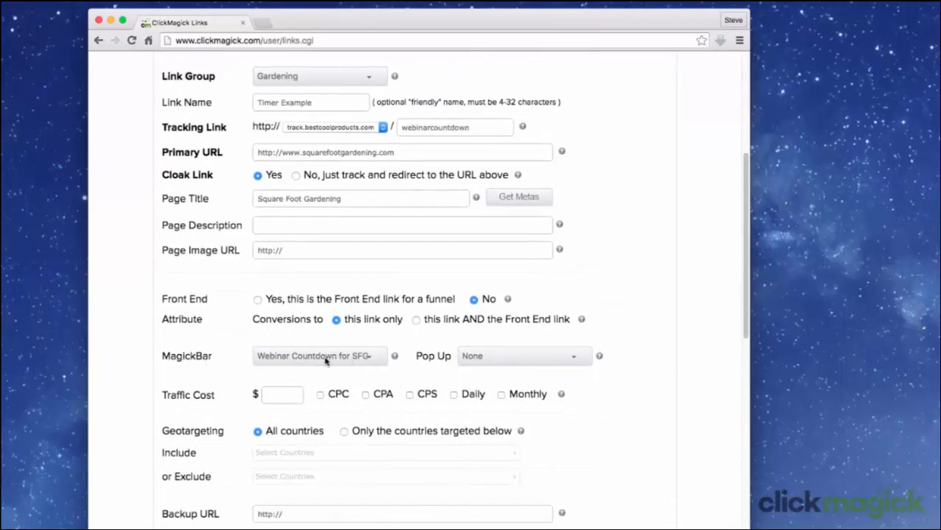
mouse_move(332, 364)
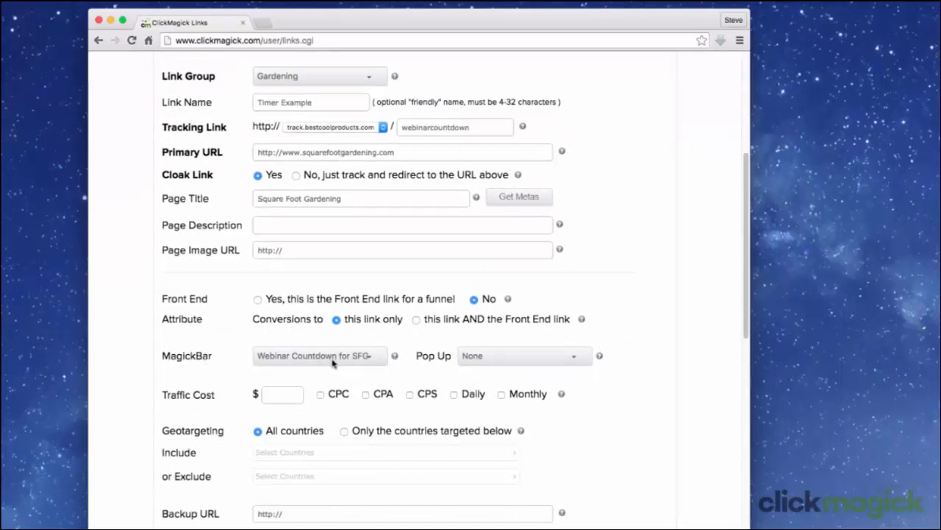
click(320, 355)
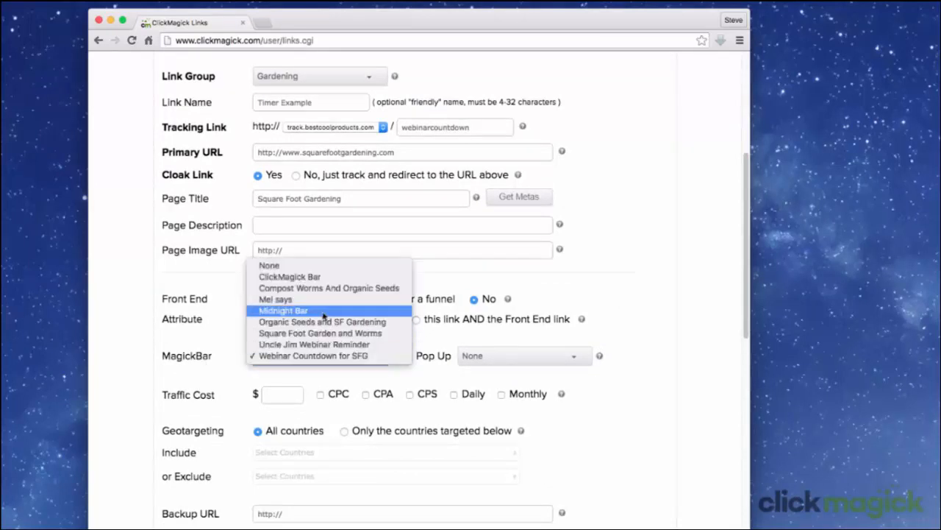
click(283, 310)
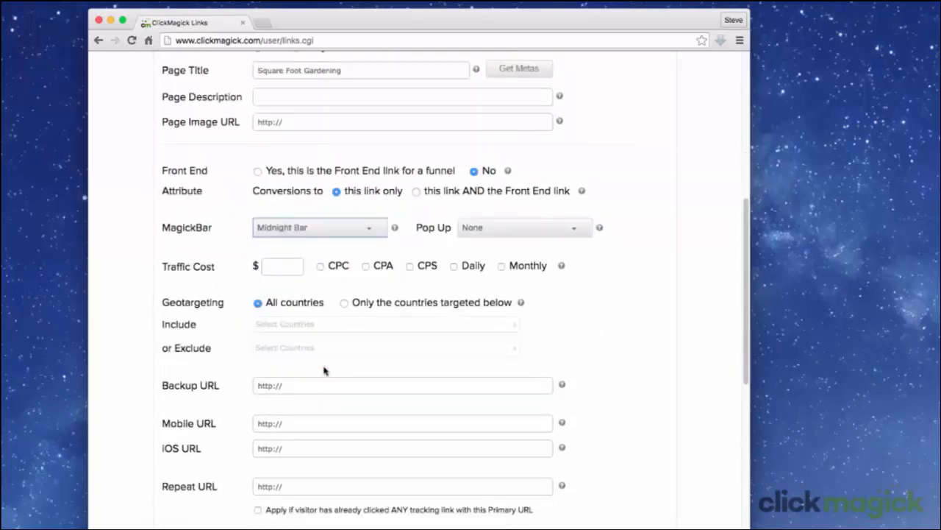
scroll(down, 3)
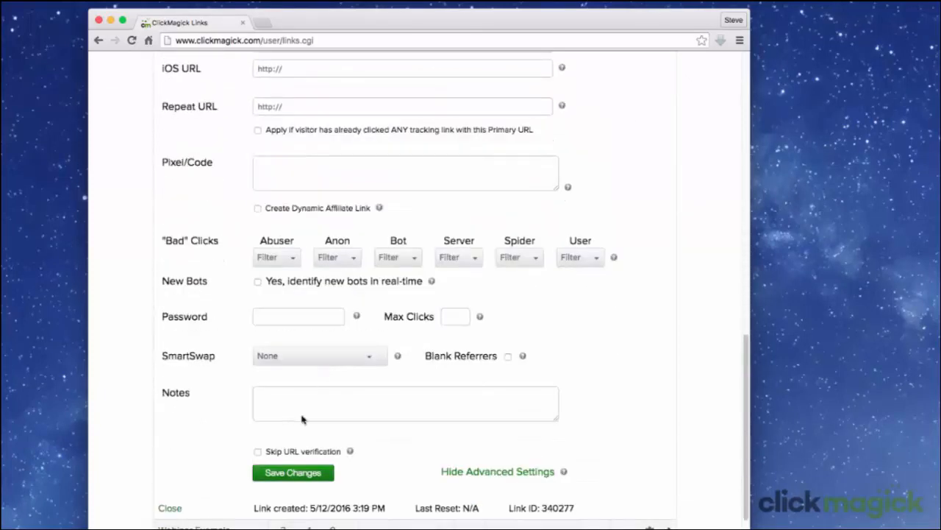